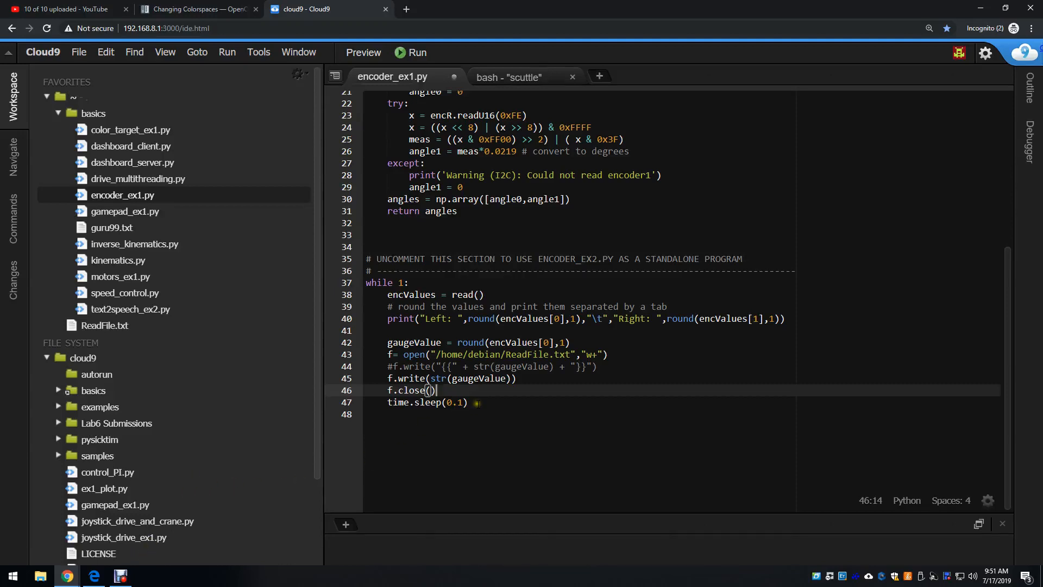
# Stop the running encoder_ex1.py script with Ctrl+C and return to its code.
pyautogui.click(445, 403)
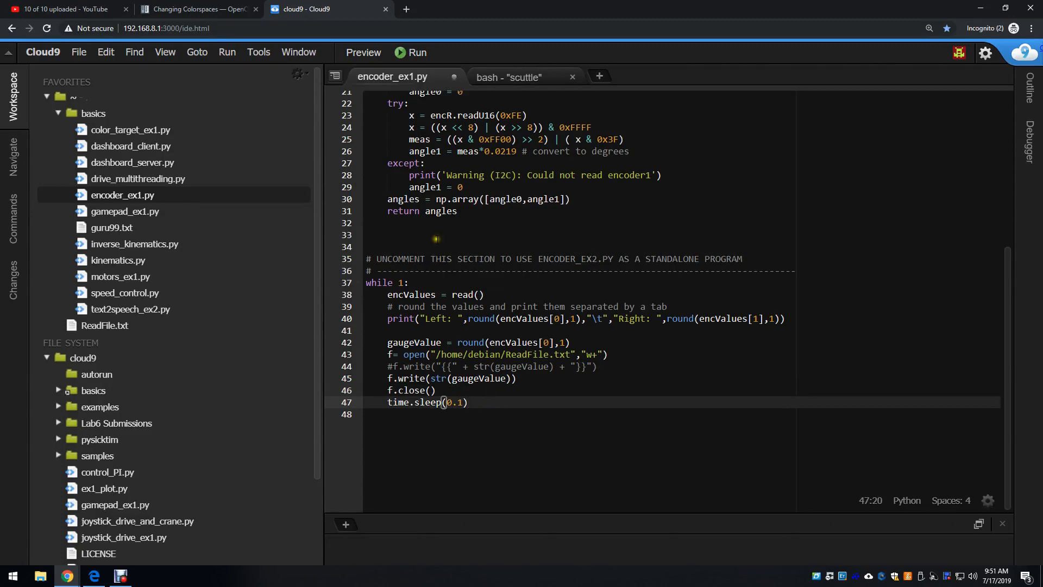
pyautogui.moveTo(474, 205)
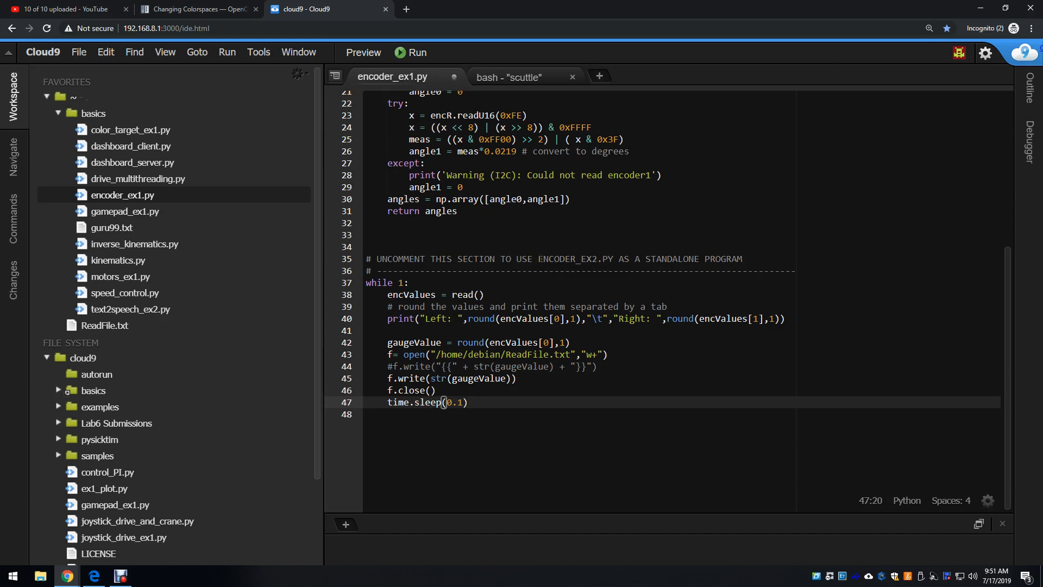
pyautogui.moveTo(492, 402)
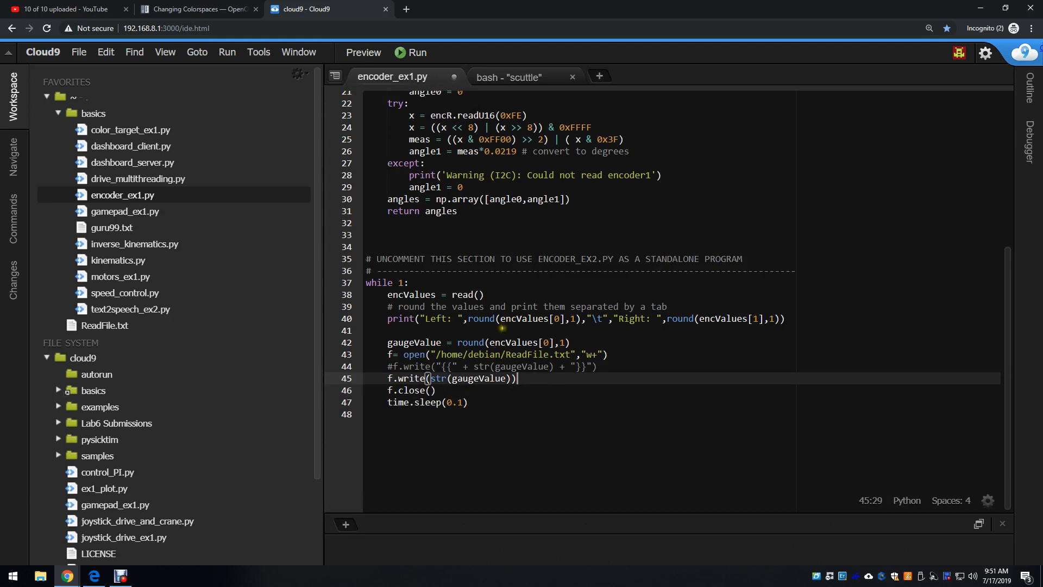
pyautogui.click(508, 76)
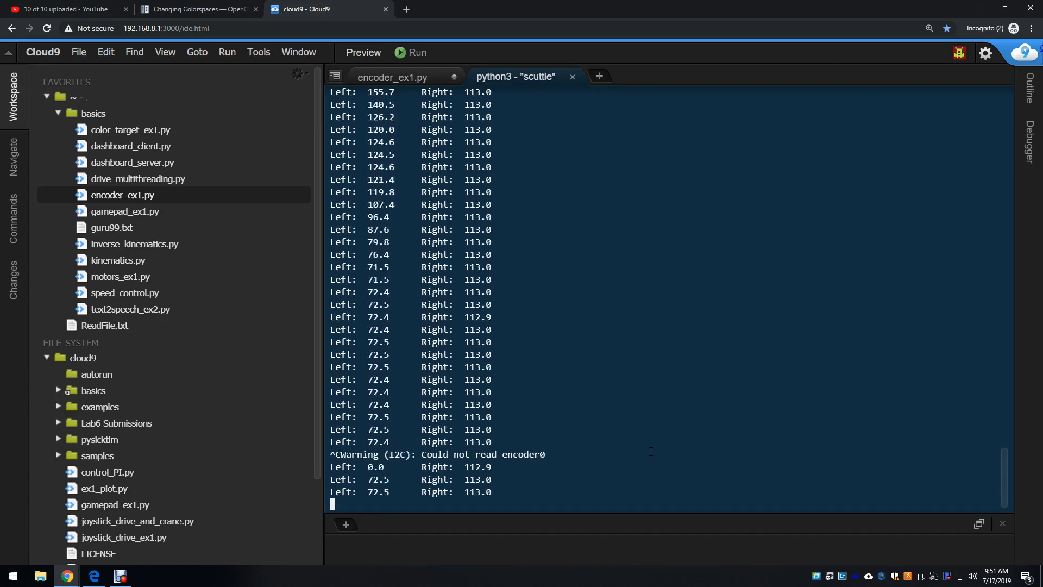
pyautogui.press('ctrl+c')
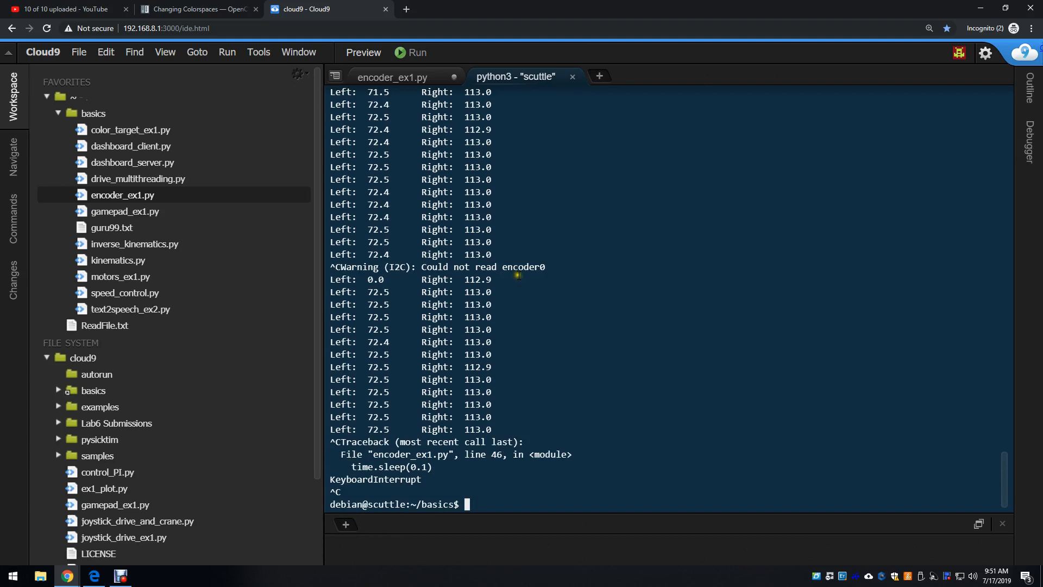
pyautogui.click(392, 77)
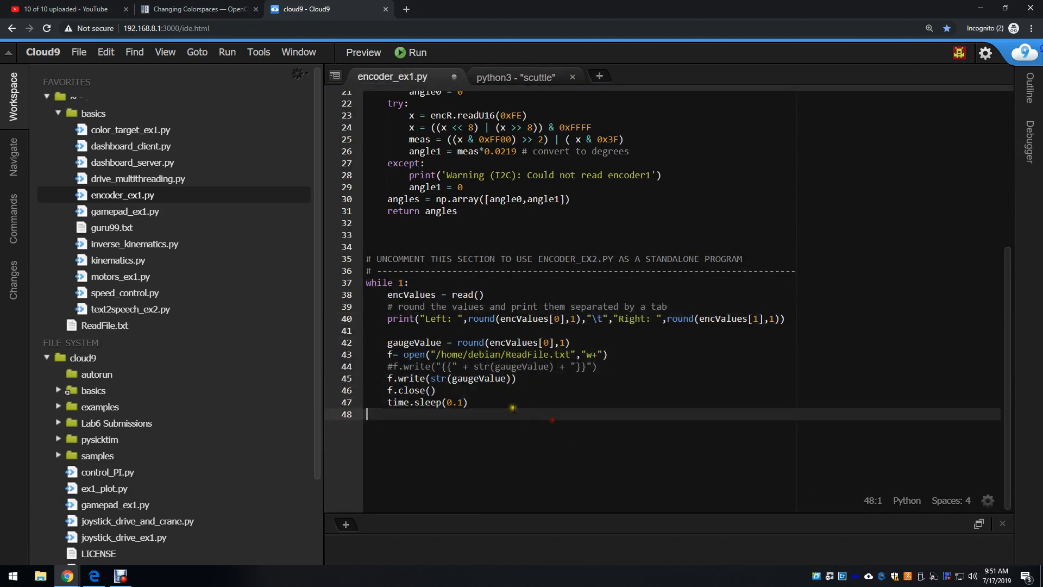
# Review the gaugeValue lines in encoder_ex1.py that open and write ReadFile.txt.
pyautogui.click(469, 402)
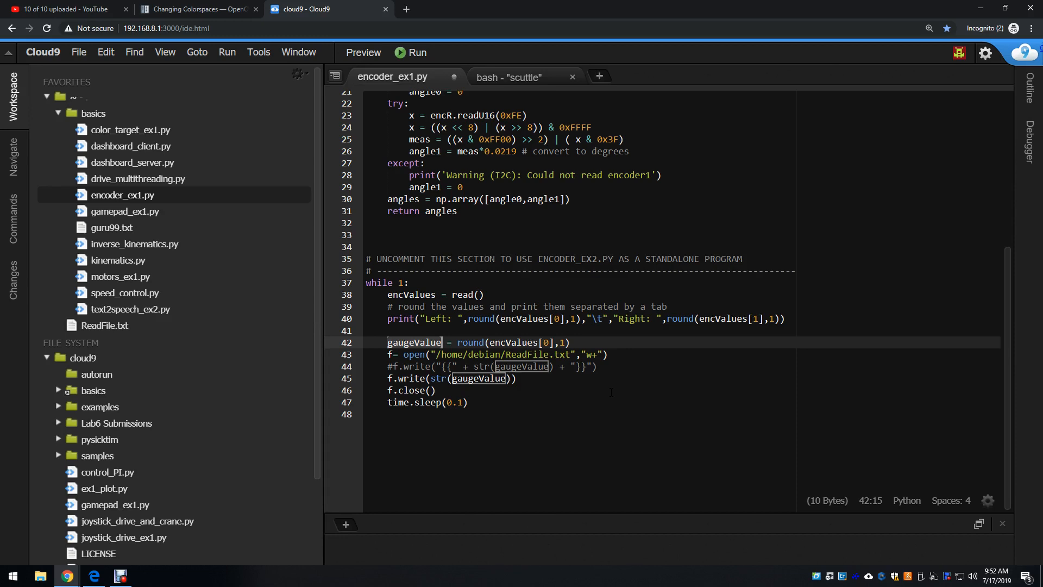
pyautogui.click(392, 354)
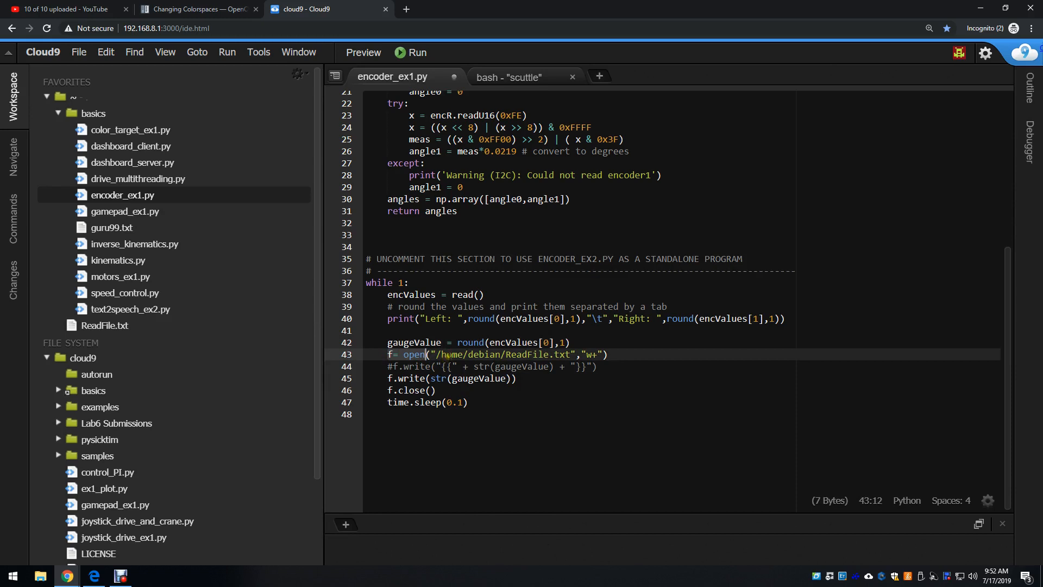
pyautogui.click(105, 325)
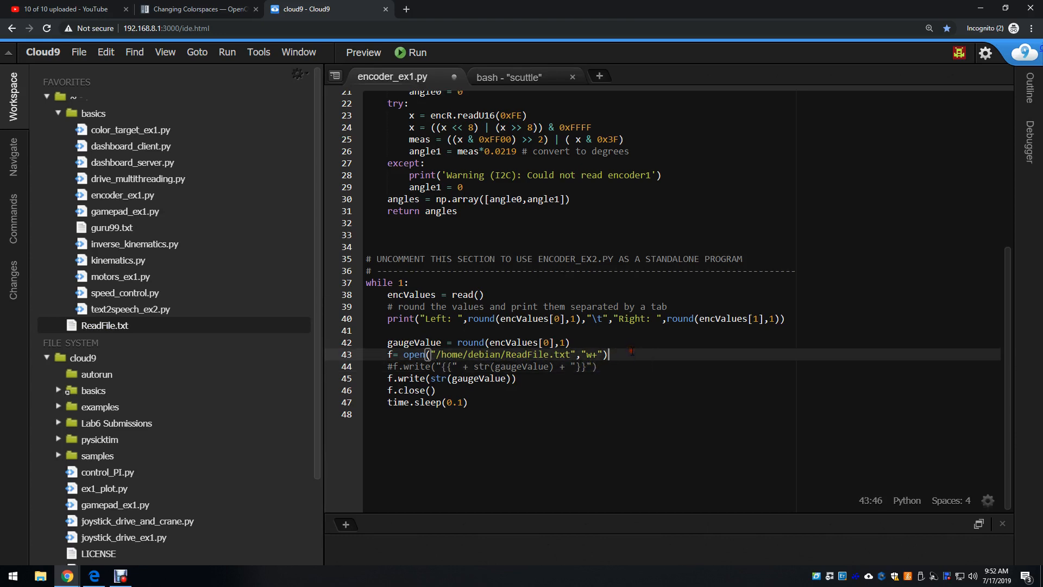
pyautogui.click(390, 378)
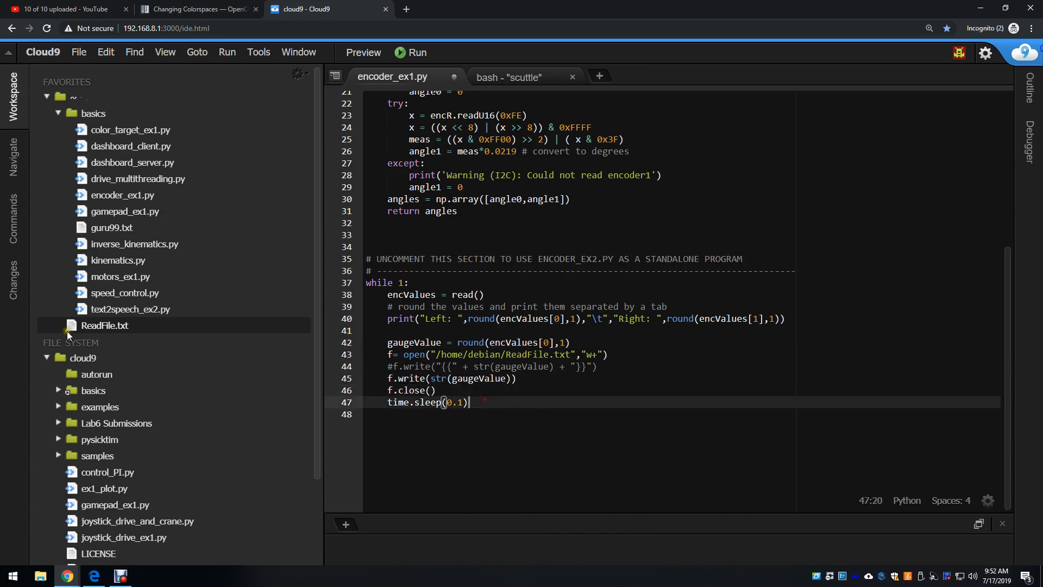
# Open ReadFile.txt from the workspace tree to see the saved value 72.5.
pyautogui.click(105, 325)
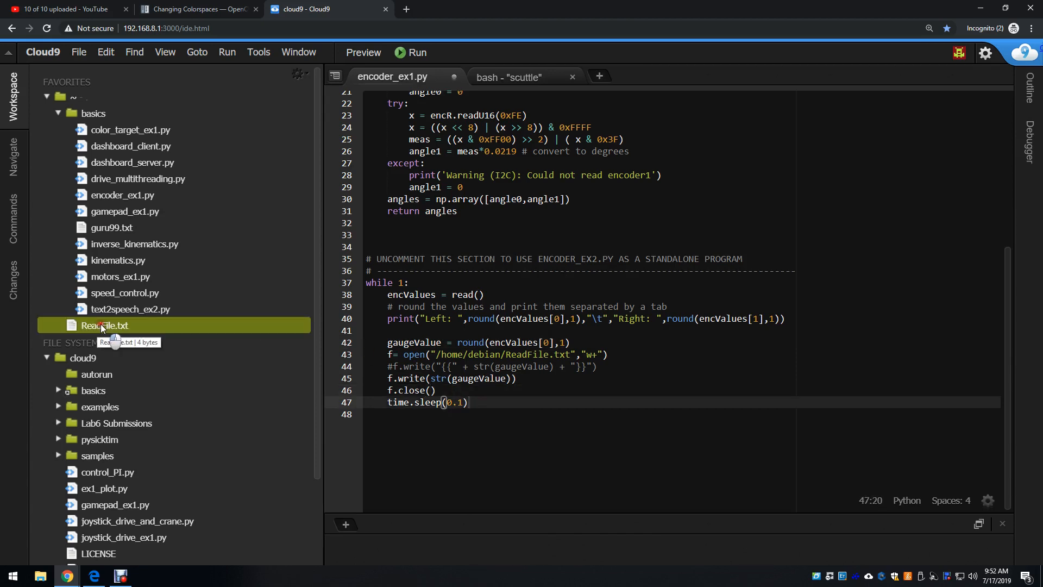
pyautogui.doubleClick(105, 326)
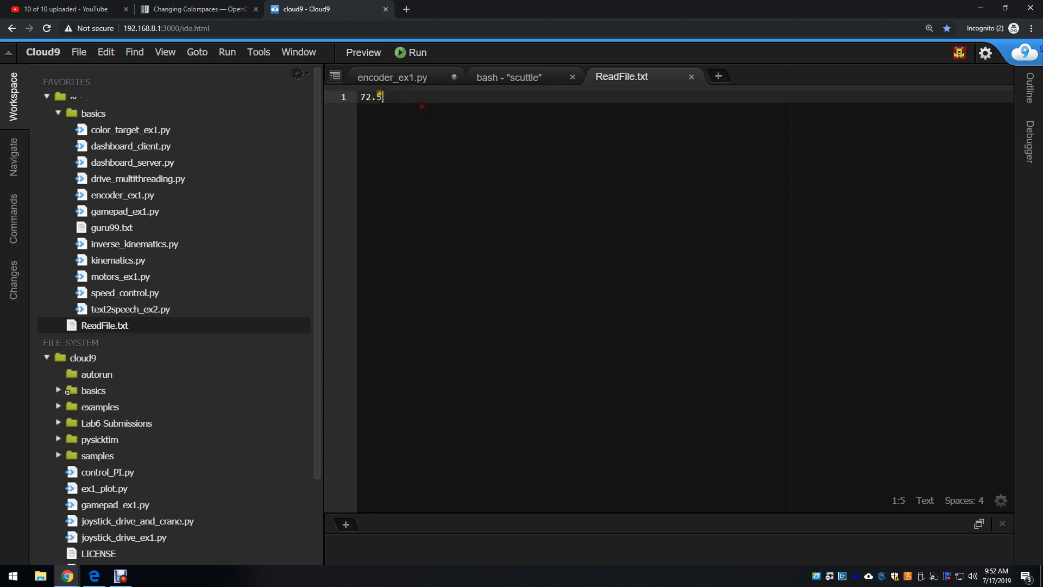
pyautogui.moveTo(692, 78)
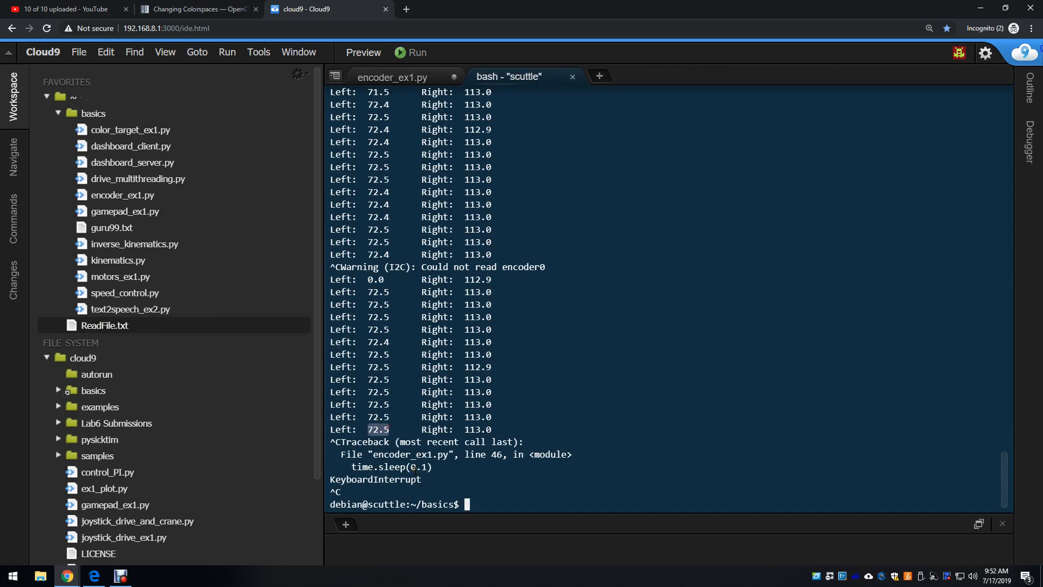
pyautogui.moveTo(104, 325)
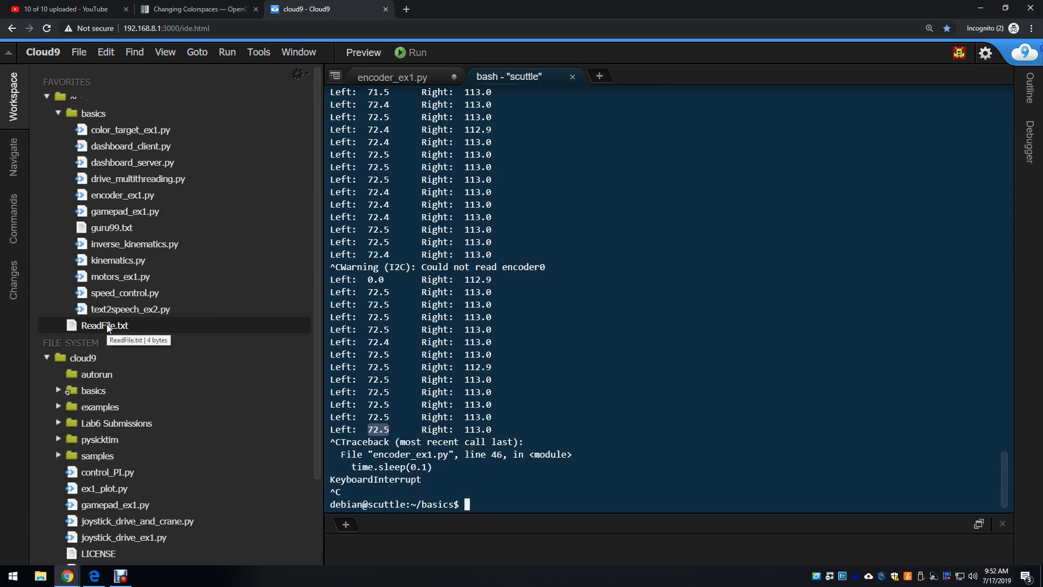
# Relaunch the script in the bash terminal with 'python3 encoder_ex1.py'.
pyautogui.click(392, 77)
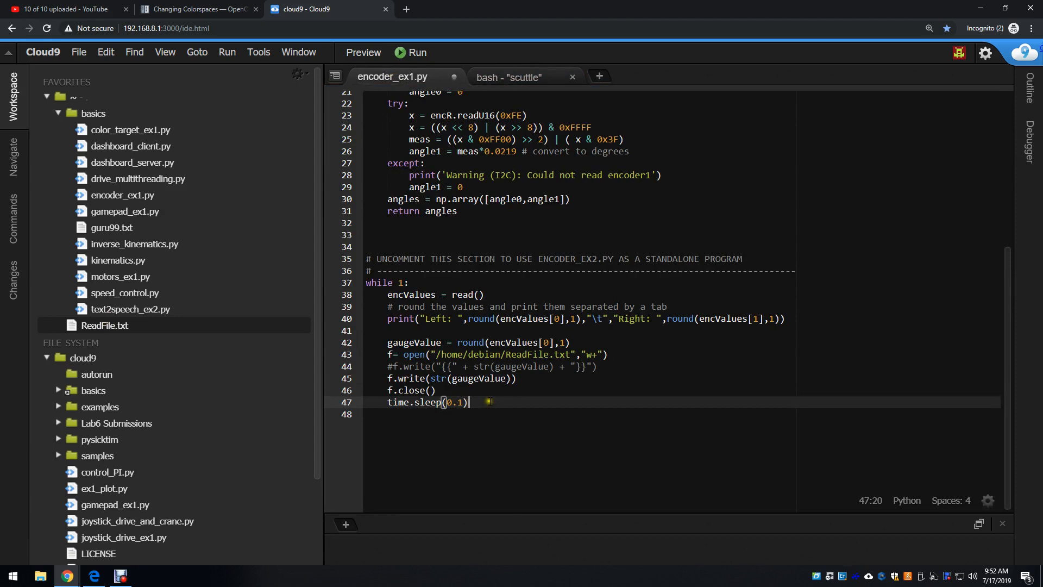
pyautogui.click(507, 77)
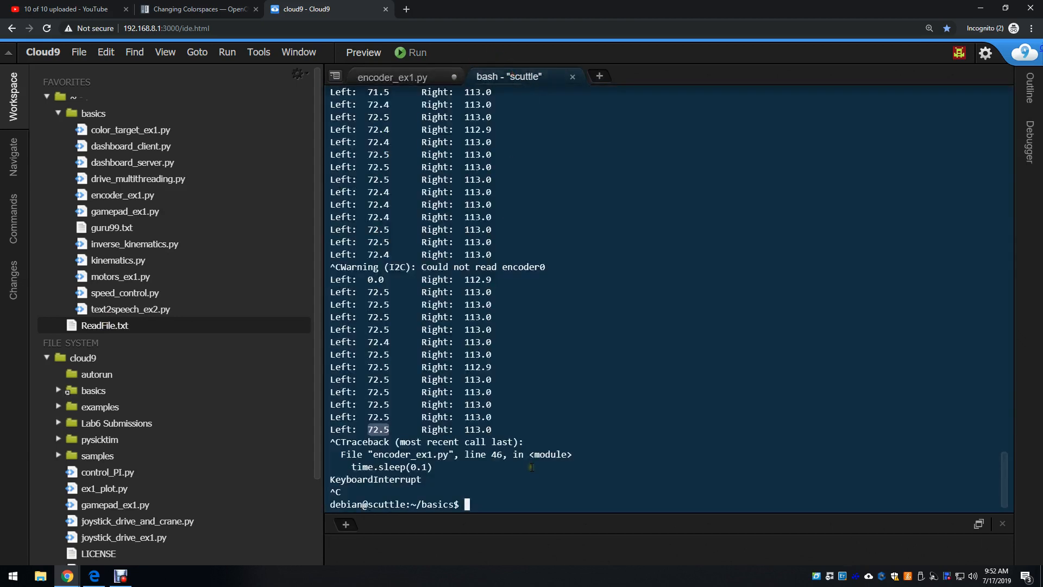
pyautogui.write('python3 encoder_ex1.py')
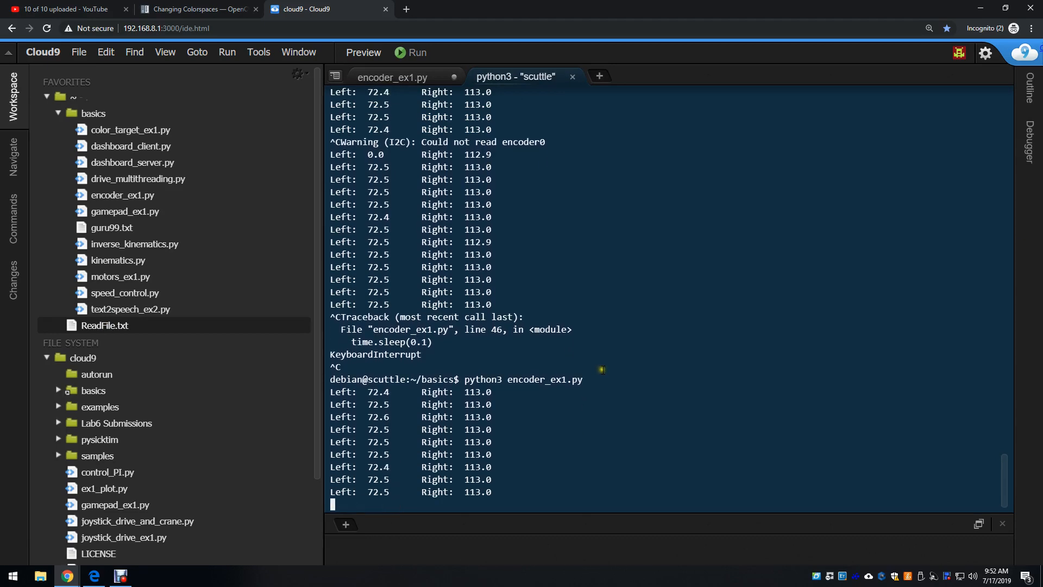
pyautogui.moveTo(121, 575)
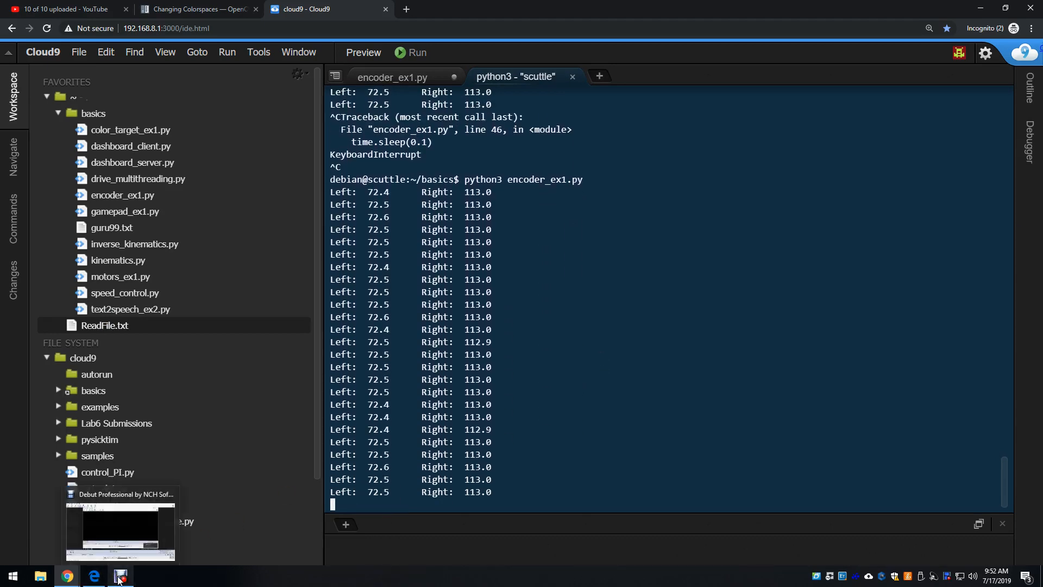
pyautogui.click(121, 575)
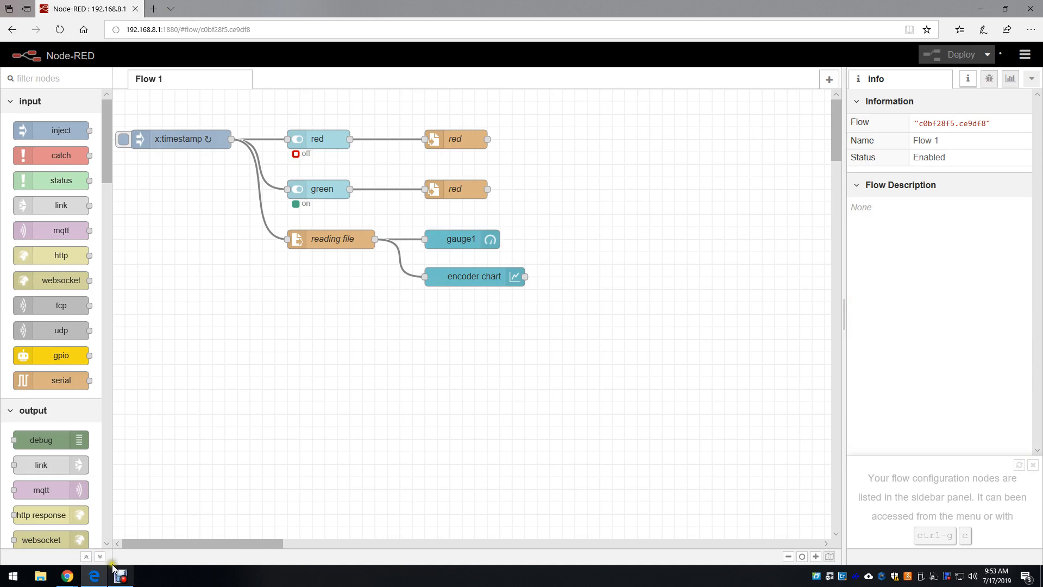
pyautogui.moveTo(154, 12)
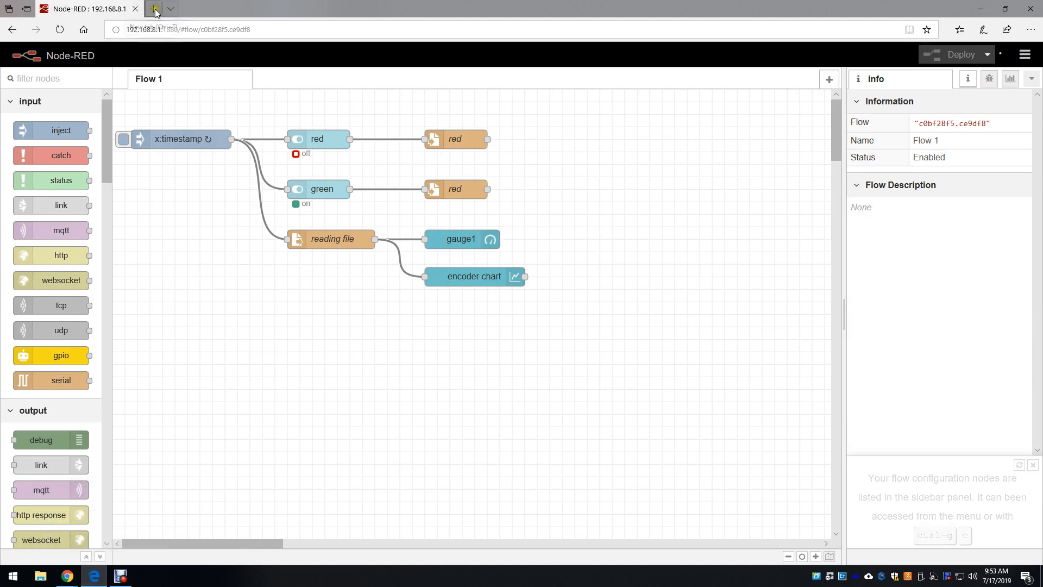
# Load the Node-RED editor at 192.168.8.1:1880 in a new Edge tab.
pyautogui.click(153, 8)
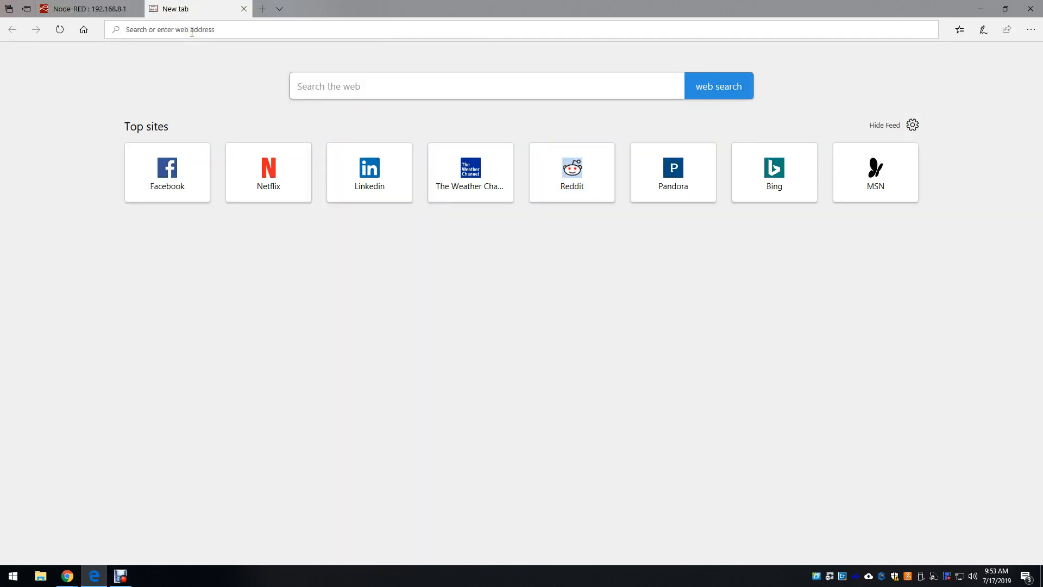
pyautogui.write('198')
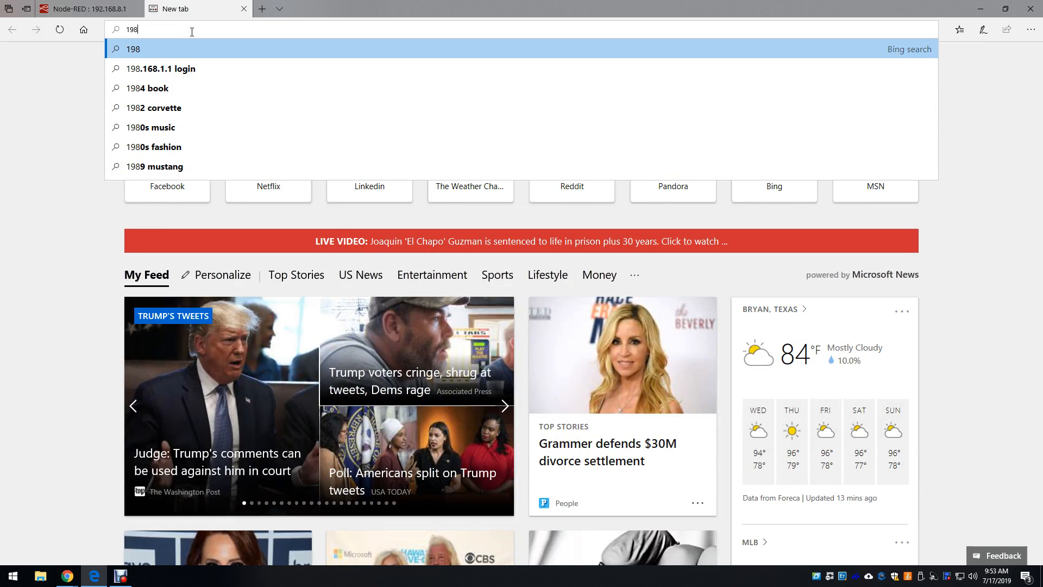
pyautogui.write('192.168.8.1:1880')
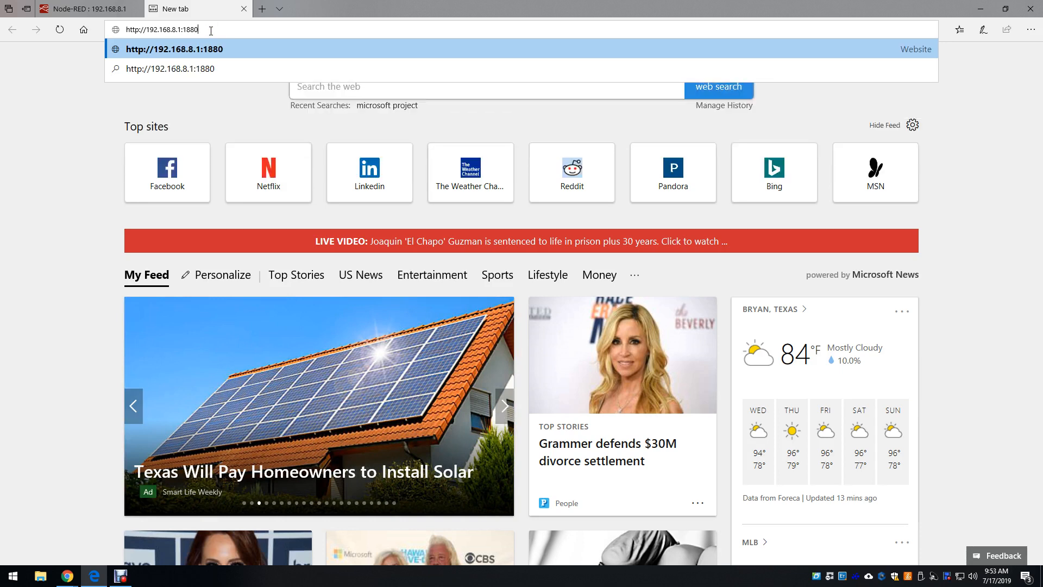
pyautogui.press('Enter')
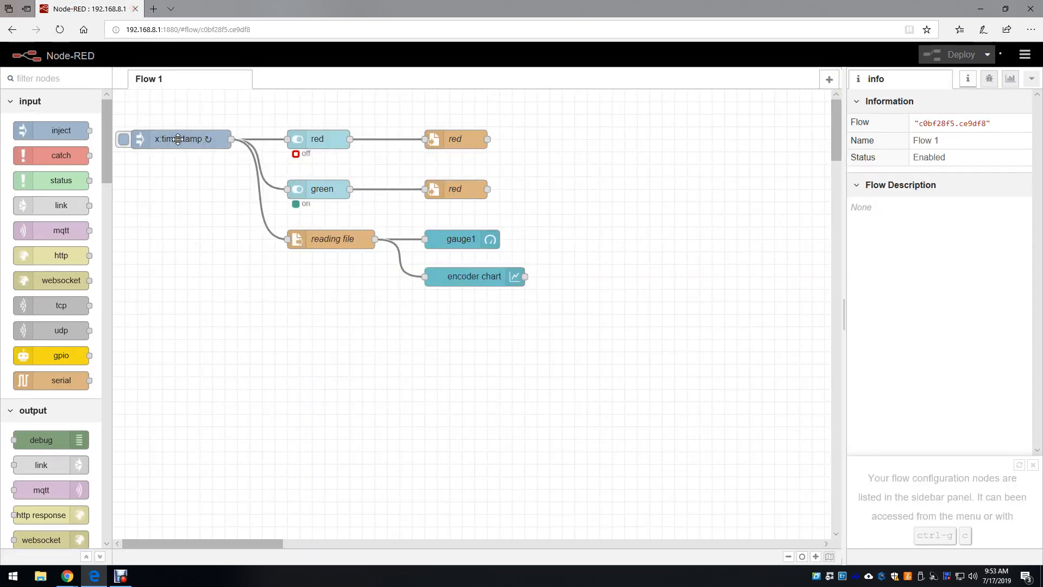
pyautogui.doubleClick(180, 139)
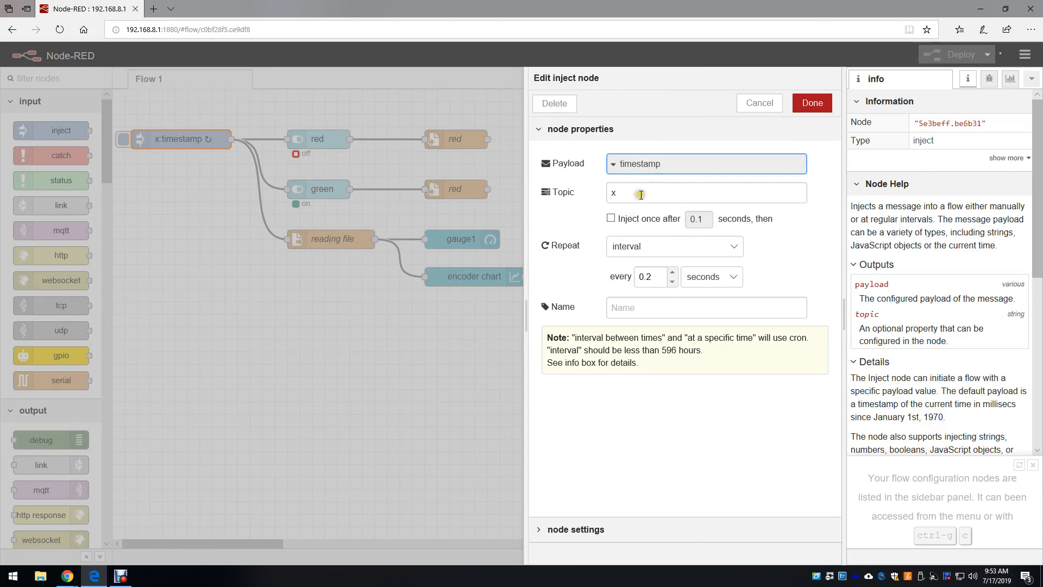
pyautogui.click(705, 192)
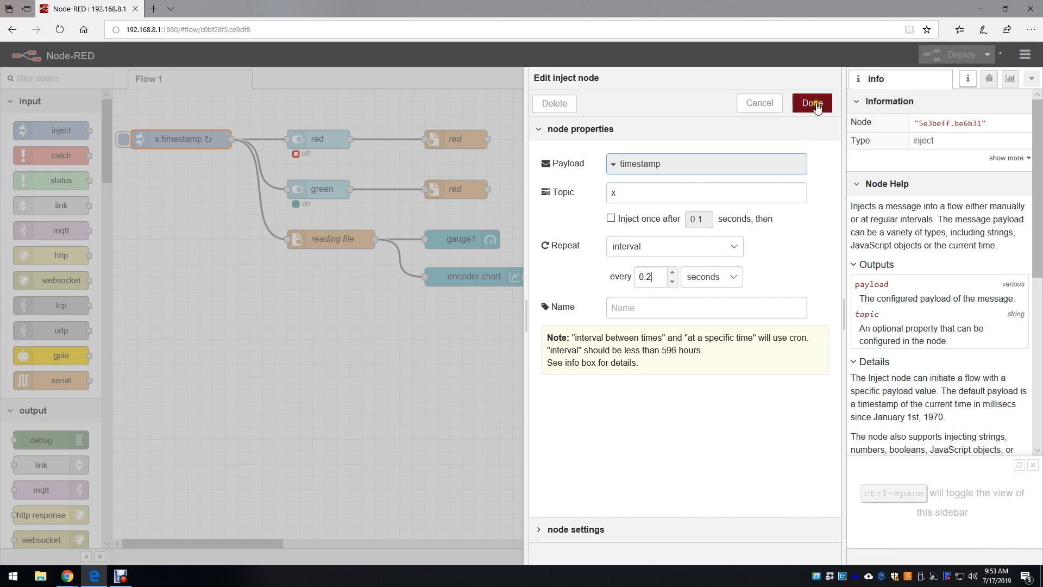
pyautogui.click(811, 103)
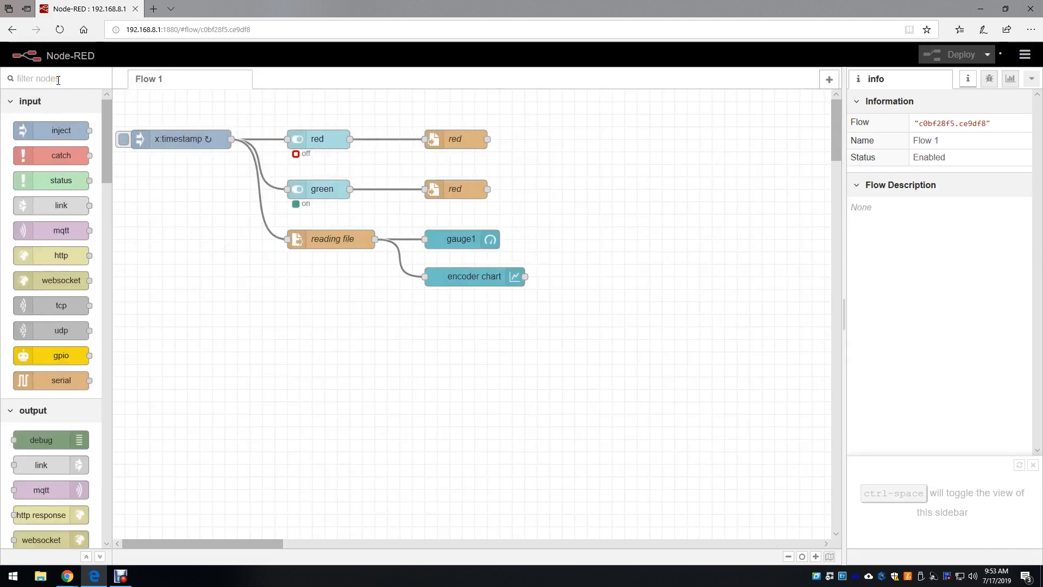
# Filter the palette to 'inject', add an inject node, set its repeat, then cancel it.
pyautogui.write('inject')
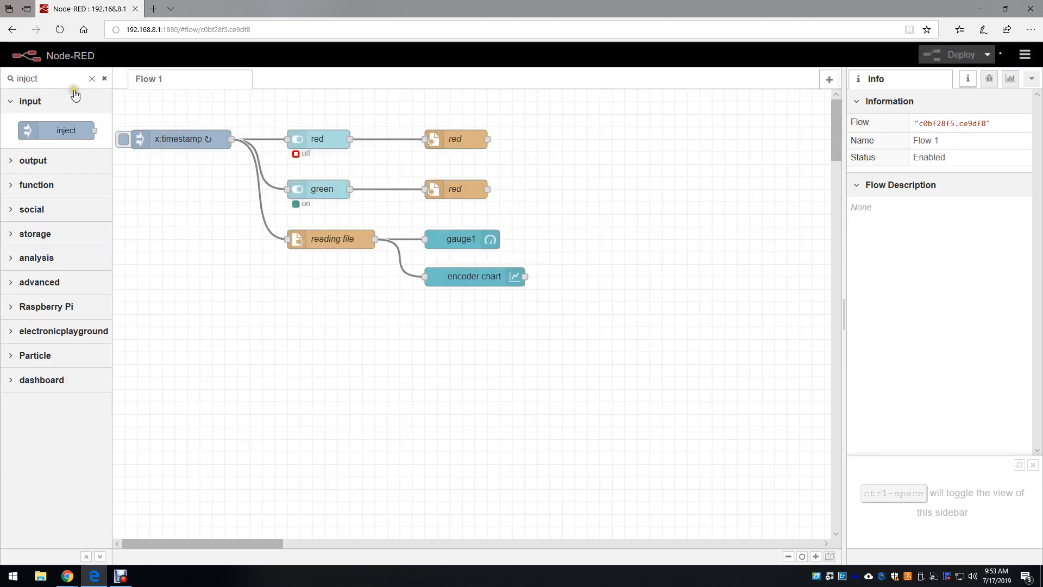
pyautogui.moveTo(66, 129); pyautogui.dragTo(230, 313)
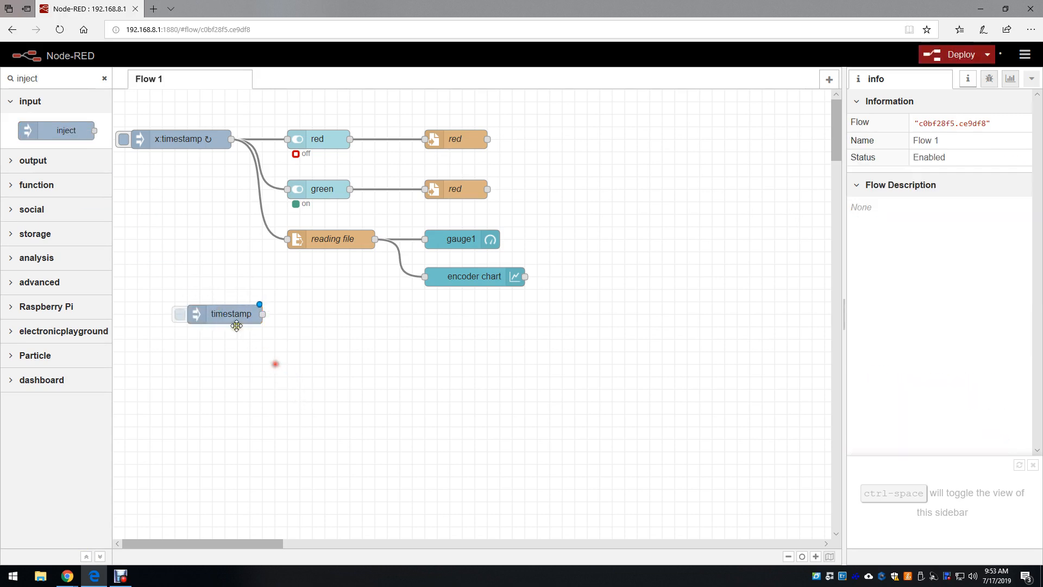
pyautogui.doubleClick(230, 313)
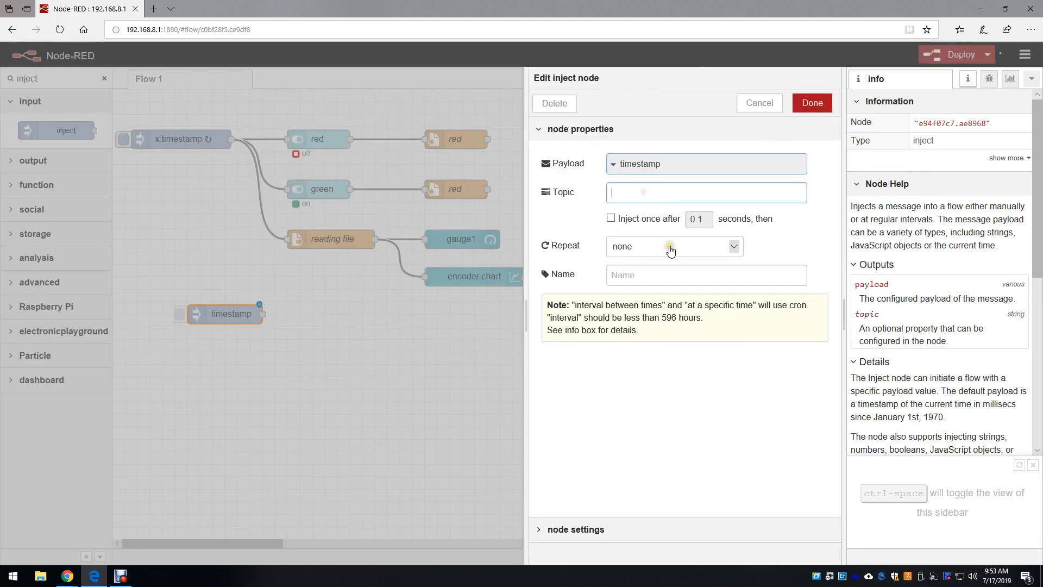
pyautogui.click(673, 246)
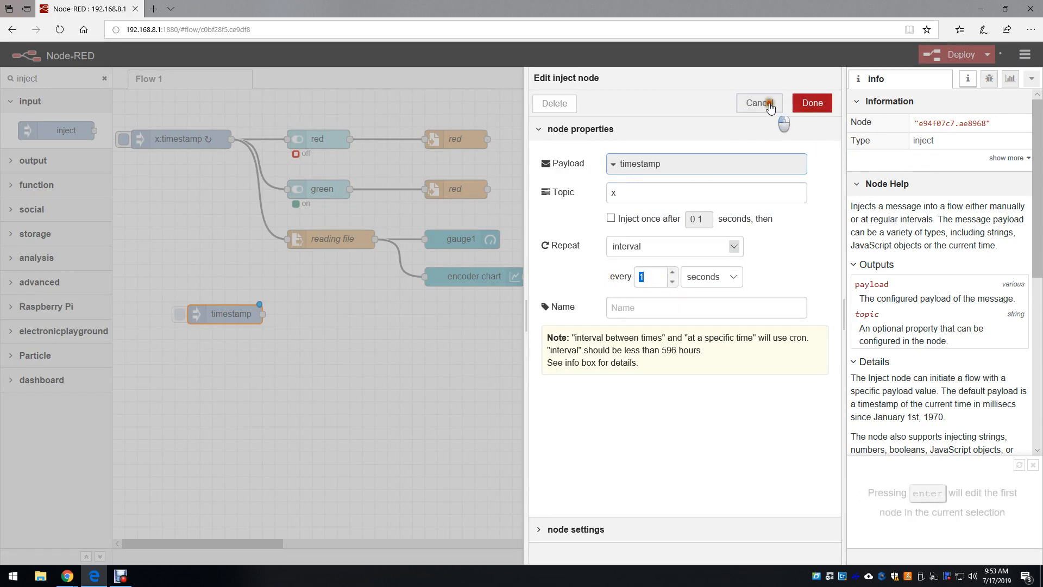
pyautogui.click(759, 103)
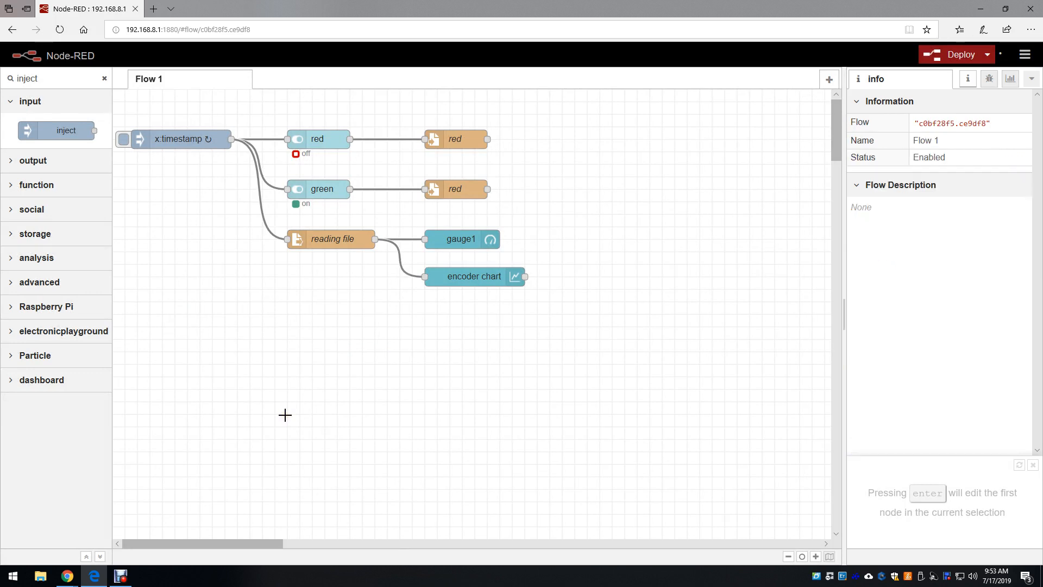
pyautogui.click(331, 239)
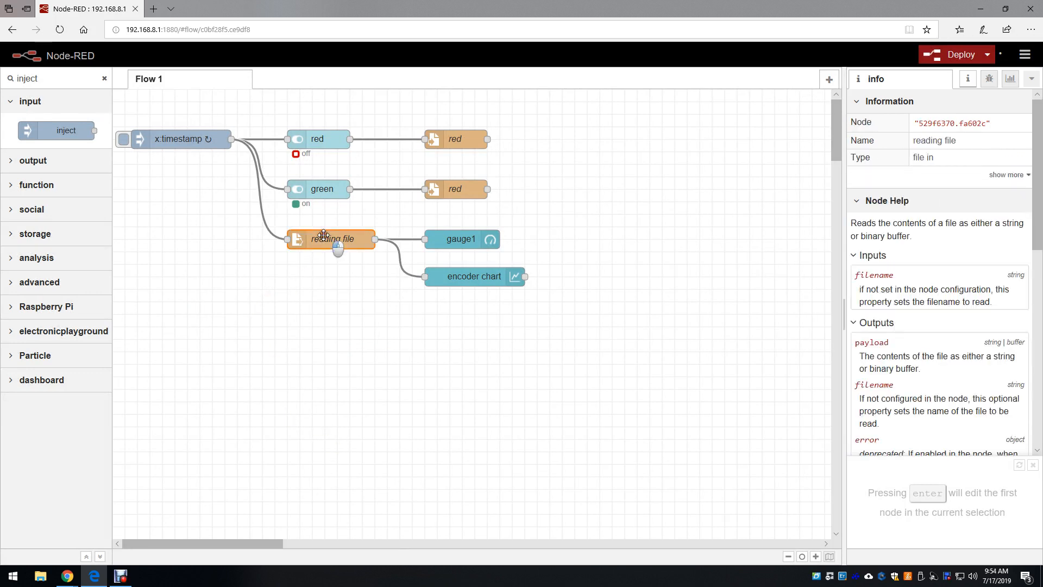
pyautogui.doubleClick(331, 238)
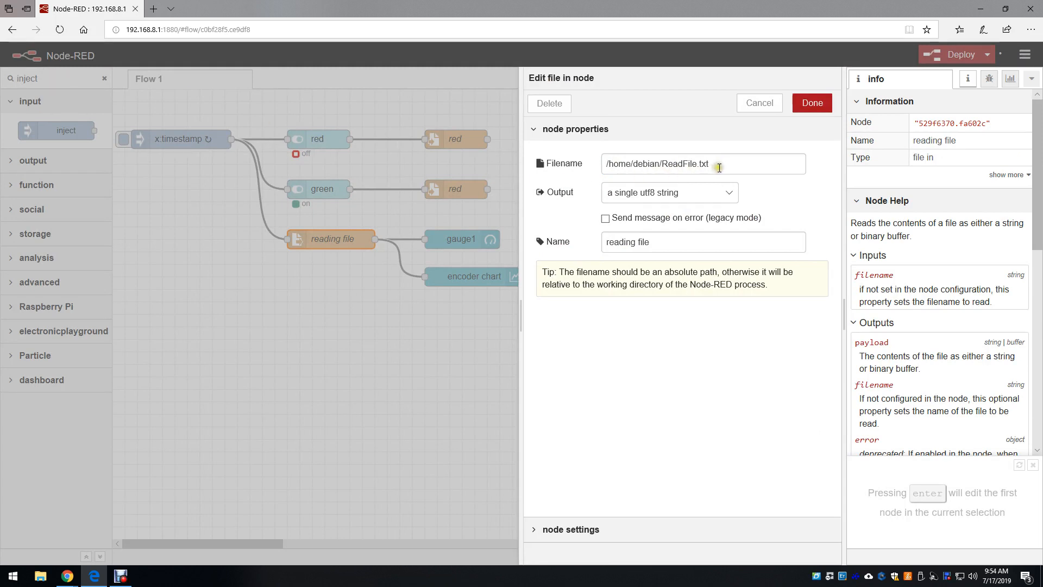
pyautogui.click(701, 163)
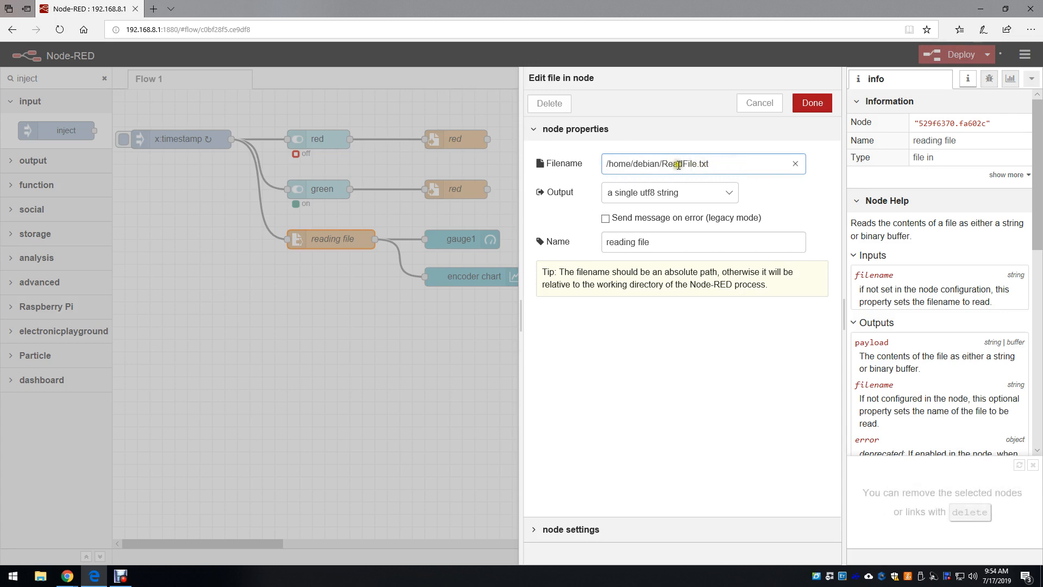
pyautogui.doubleClick(685, 163)
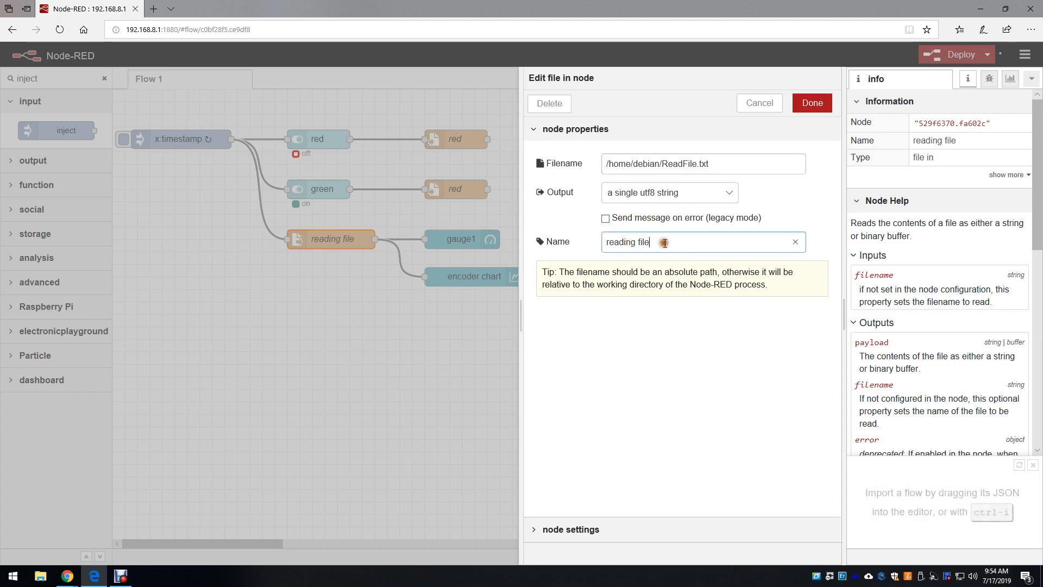
pyautogui.click(810, 103)
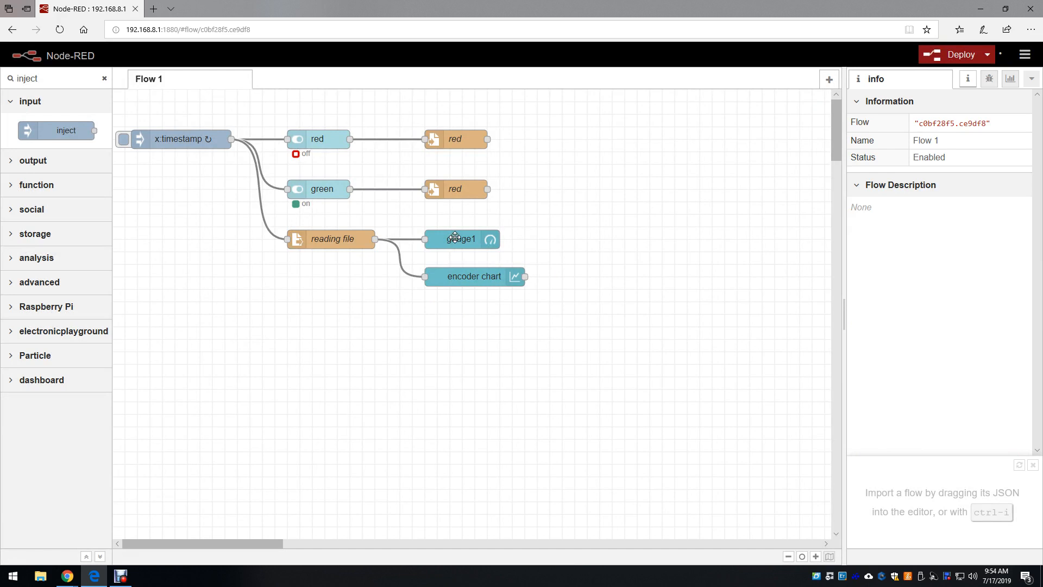
# Review gauge1's settings, then filter the palette with 'ga'.
pyautogui.doubleClick(460, 239)
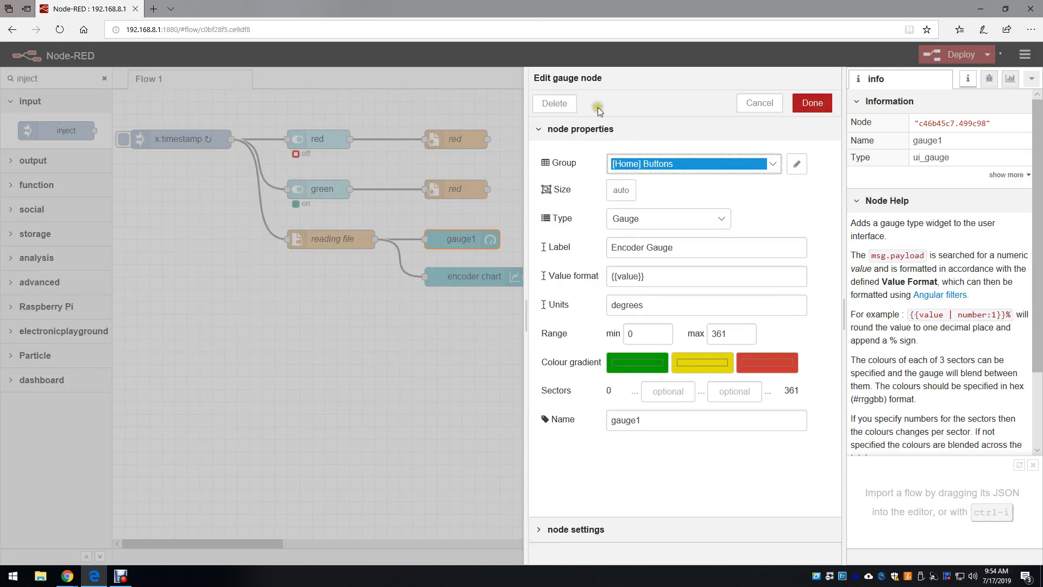
pyautogui.click(811, 103)
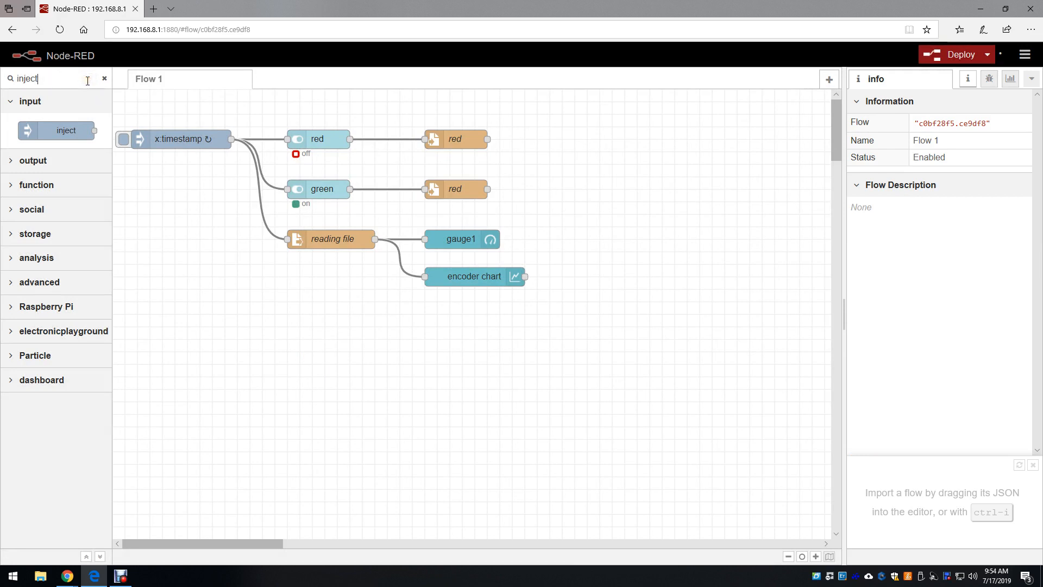
pyautogui.write('gauge')
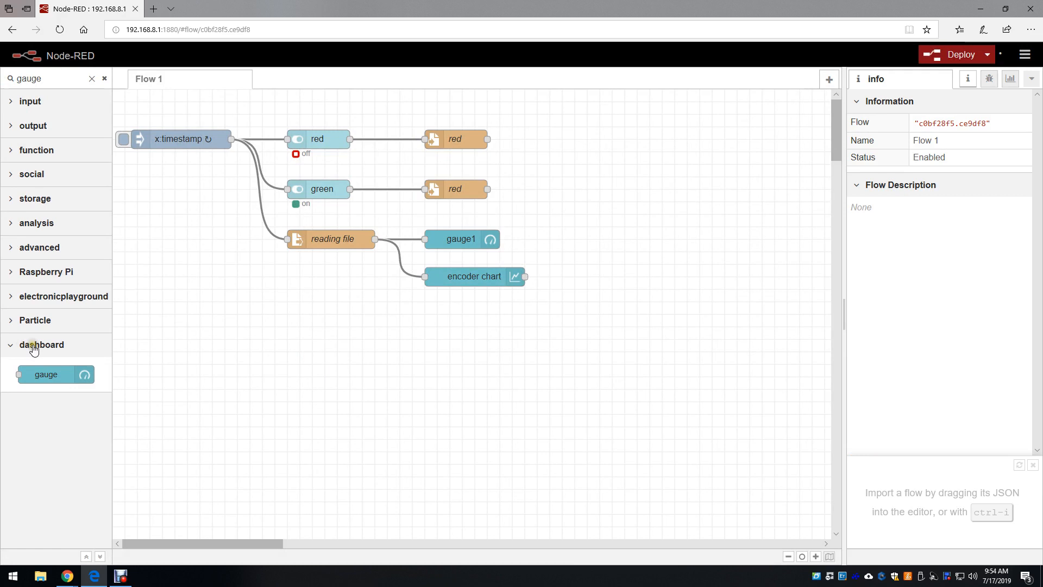
# Drop a new gauge node onto the flow and label it 'my special gauge'.
pyautogui.moveTo(45, 374); pyautogui.dragTo(444, 339)
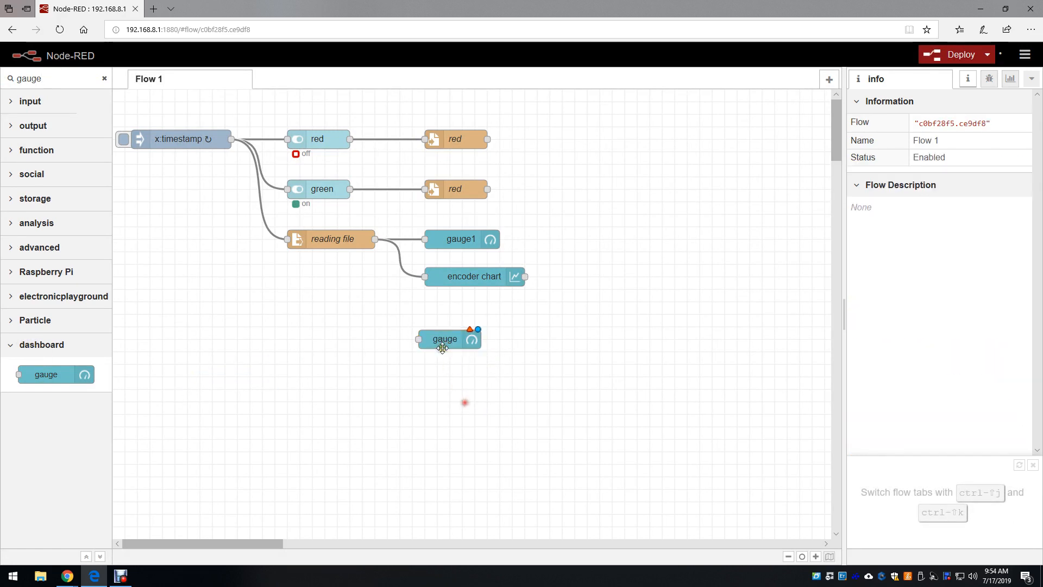
pyautogui.doubleClick(443, 339)
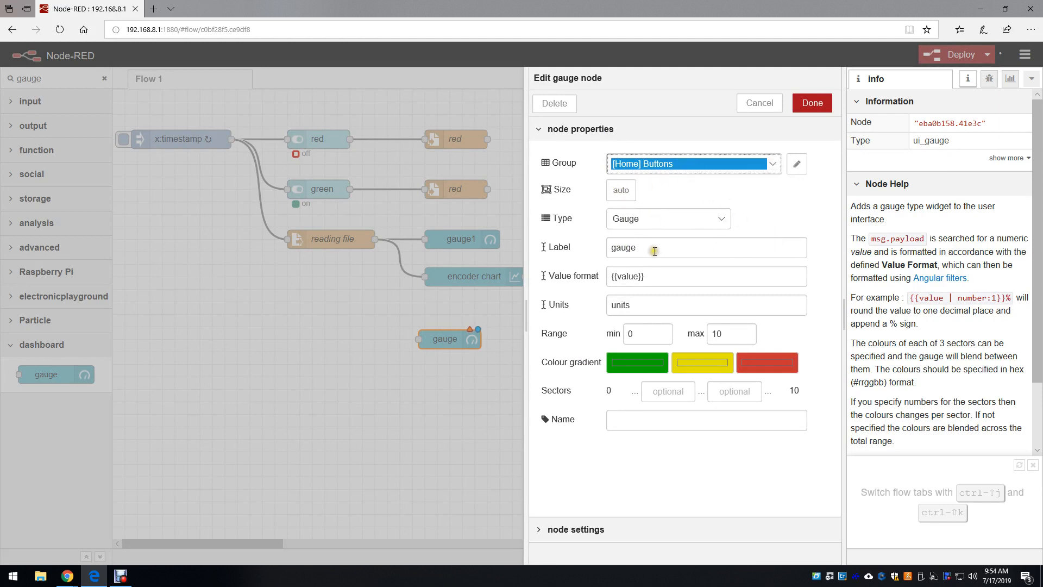
pyautogui.click(704, 247)
pyautogui.write('my special ')
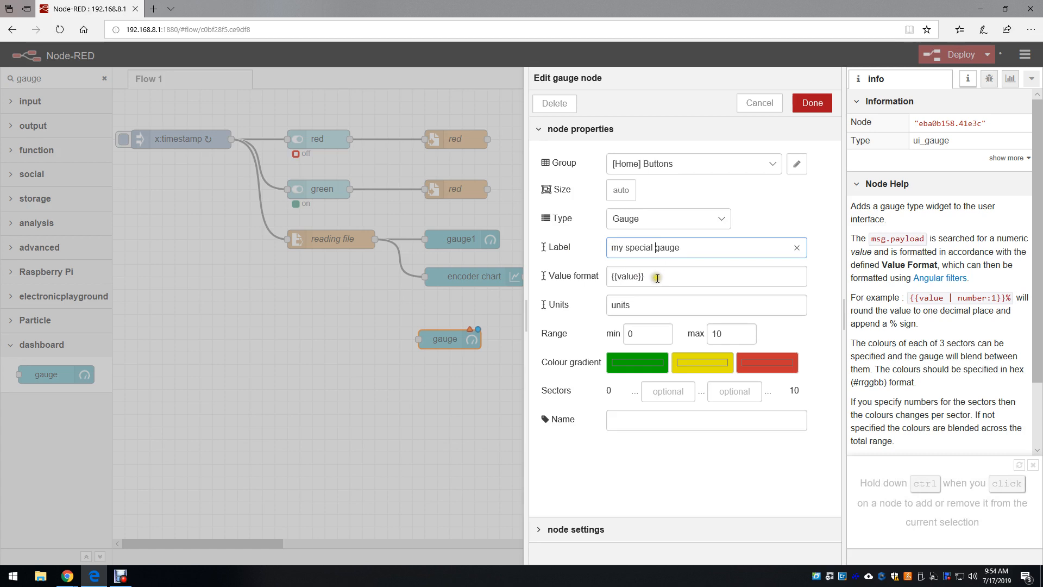
pyautogui.click(705, 276)
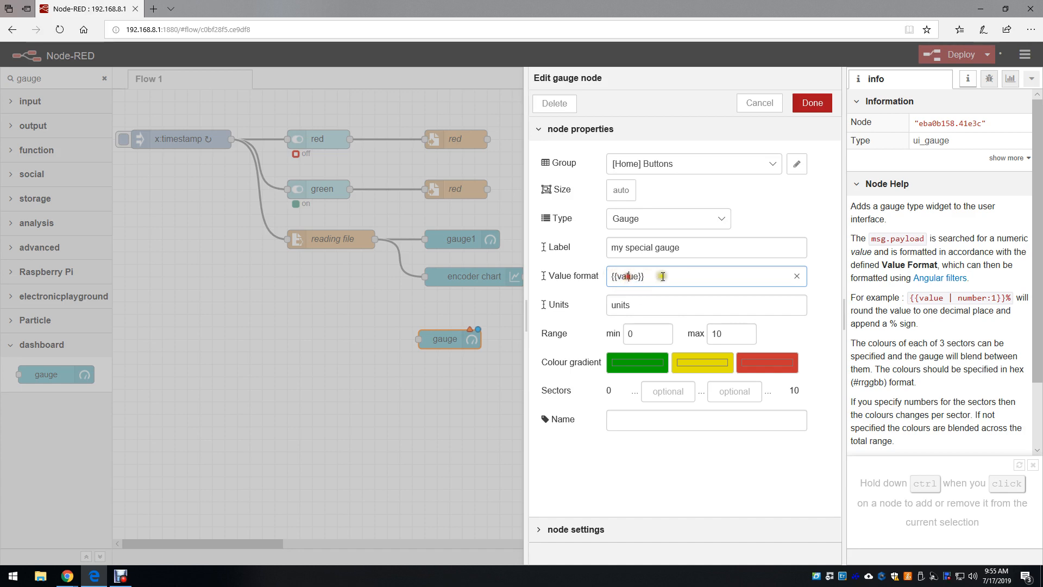
pyautogui.moveTo(79, 576)
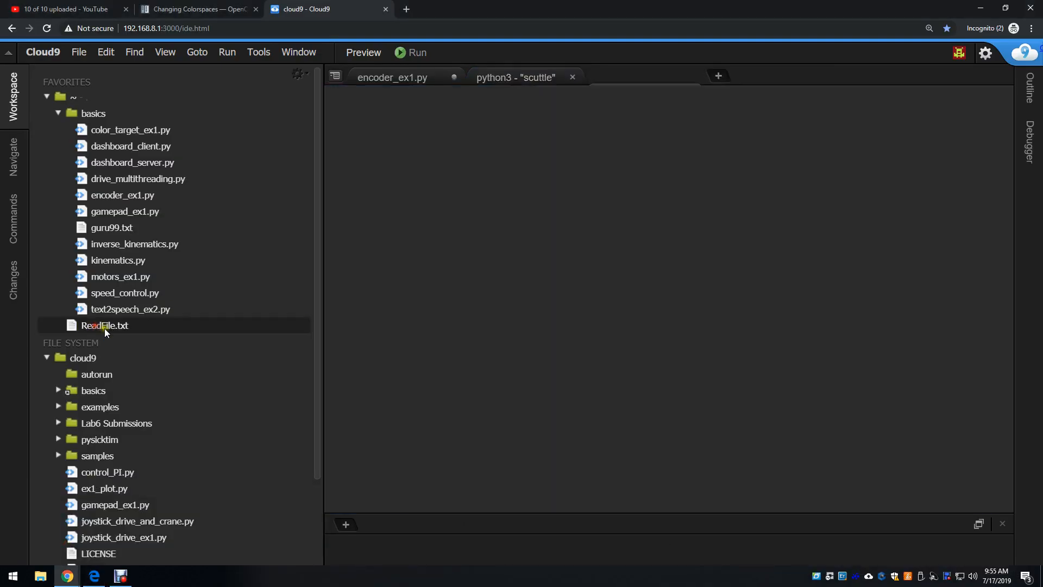
# Reopen ReadFile.txt in Cloud9 to show the stored value 72.5.
pyautogui.doubleClick(104, 325)
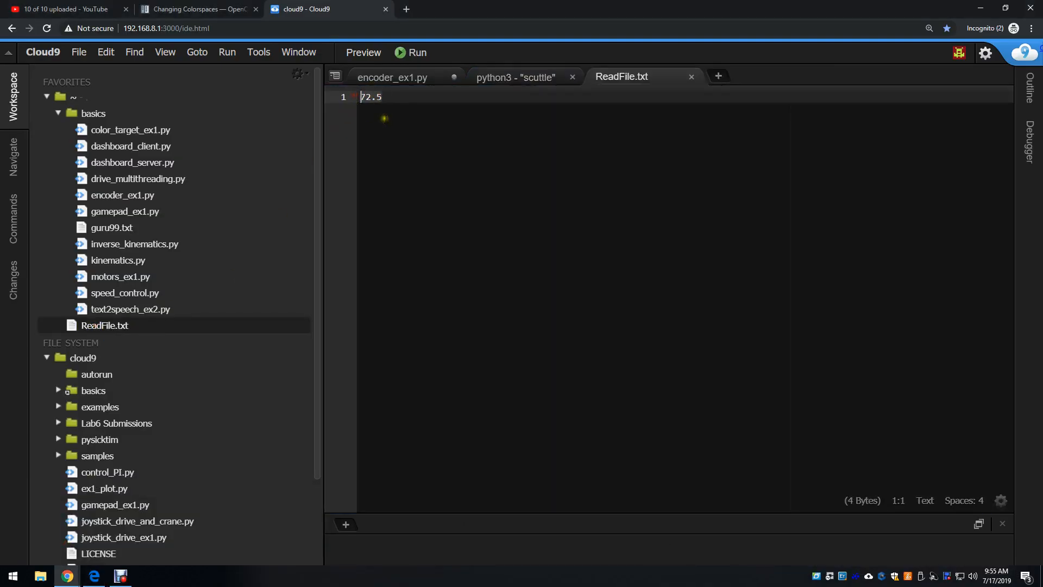
pyautogui.moveTo(621, 76)
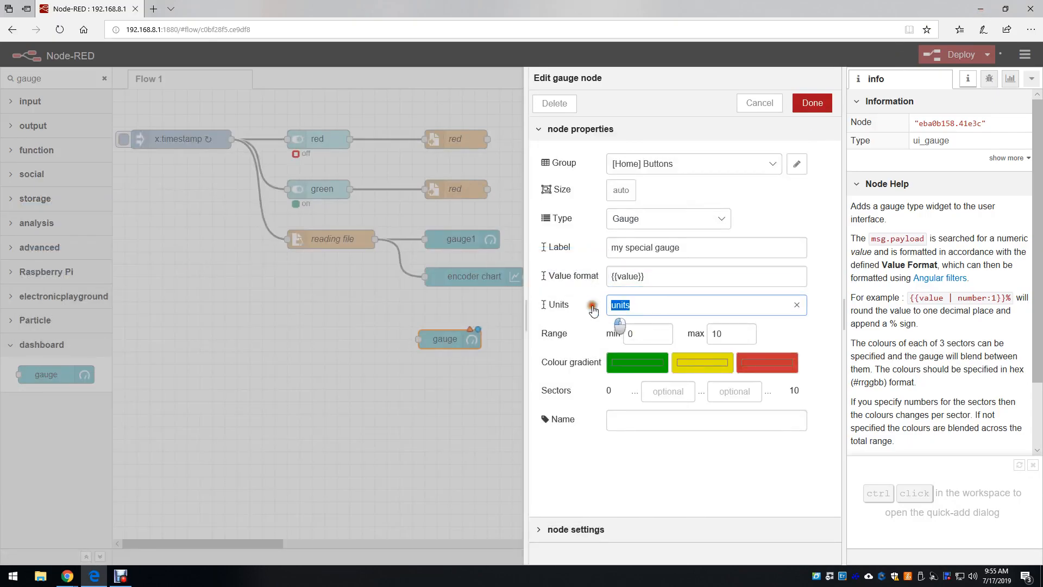
# Set the new gauge's Units to 'degrees' and save it with Done.
pyautogui.write('degr')
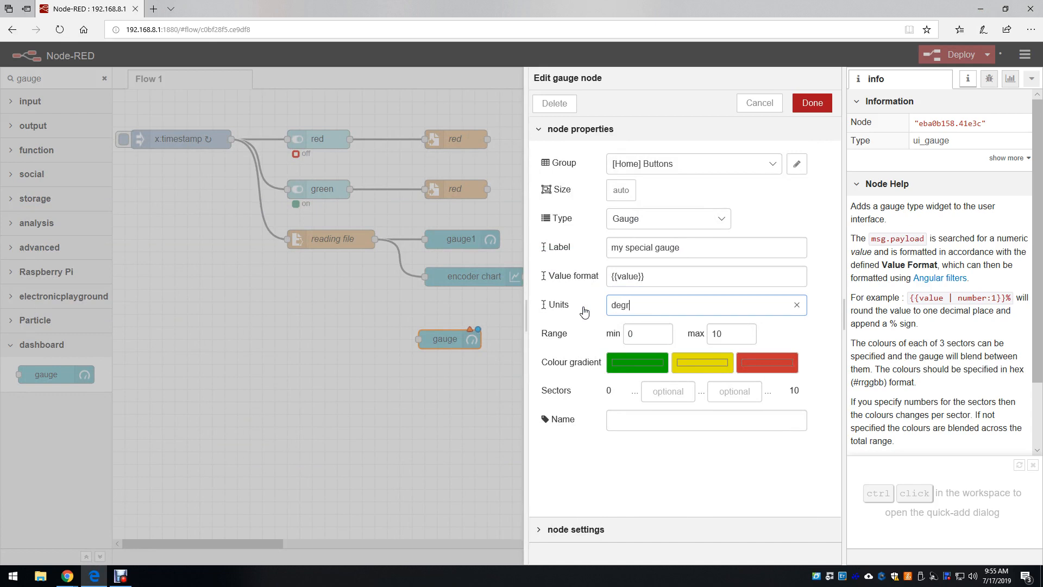
pyautogui.write('ees')
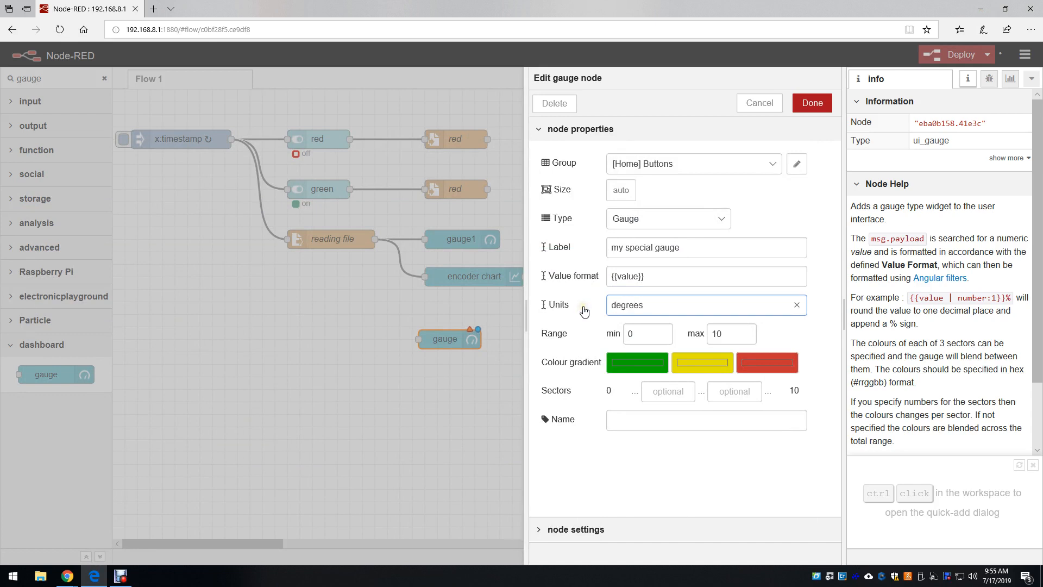
pyautogui.moveTo(584, 312)
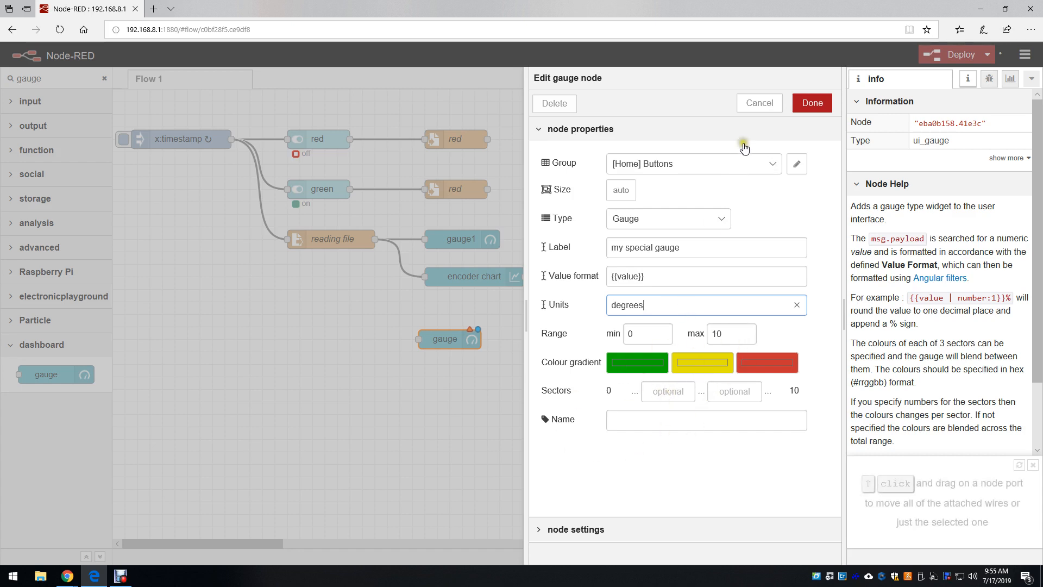
pyautogui.click(811, 103)
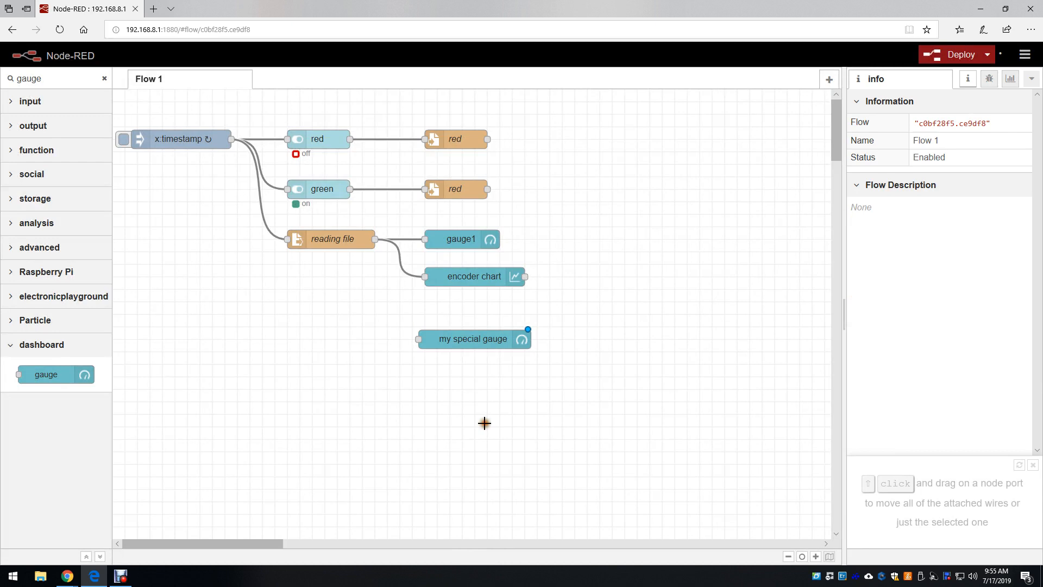
pyautogui.click(472, 338)
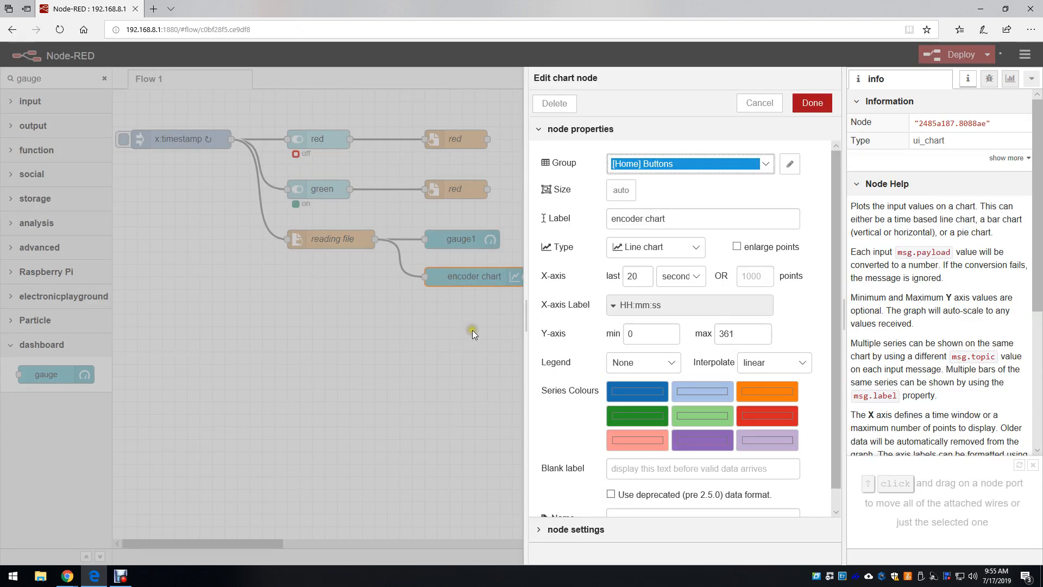
pyautogui.moveTo(460, 314)
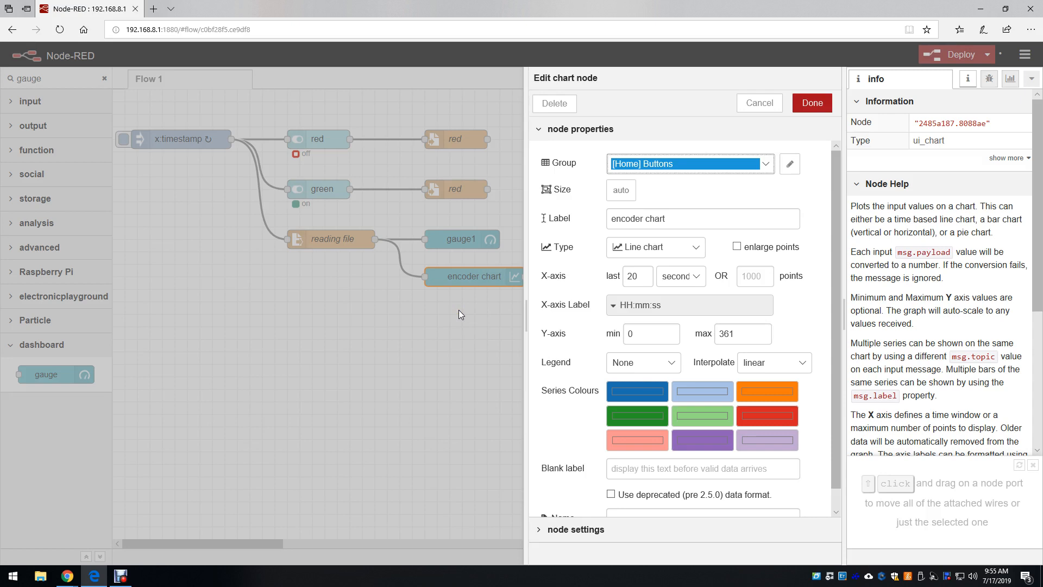
# Review the encoder chart's label, 20-second x-axis window and y-axis maximum of 361.
pyautogui.click(701, 218)
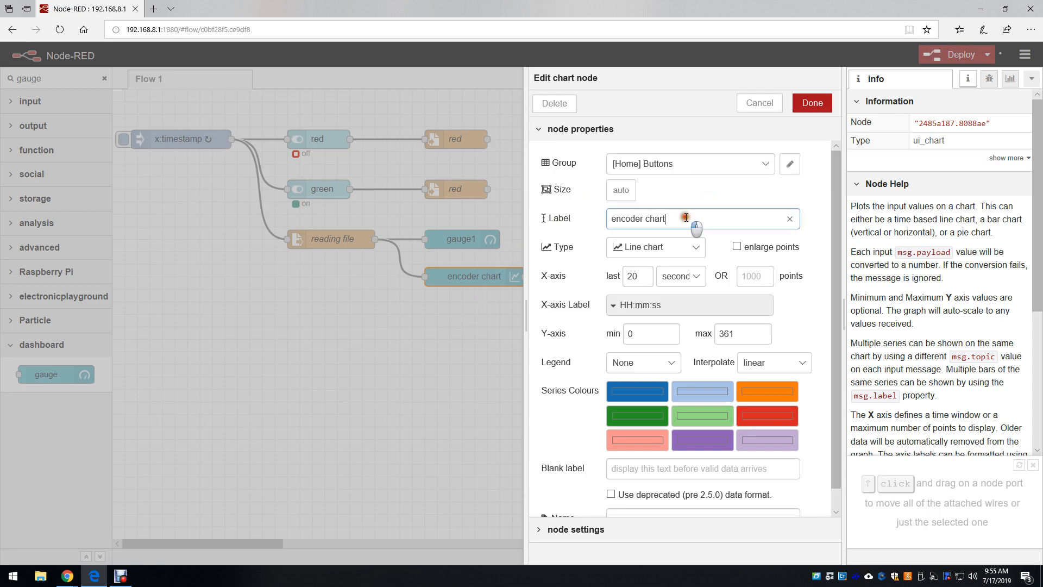
pyautogui.moveTo(598, 190)
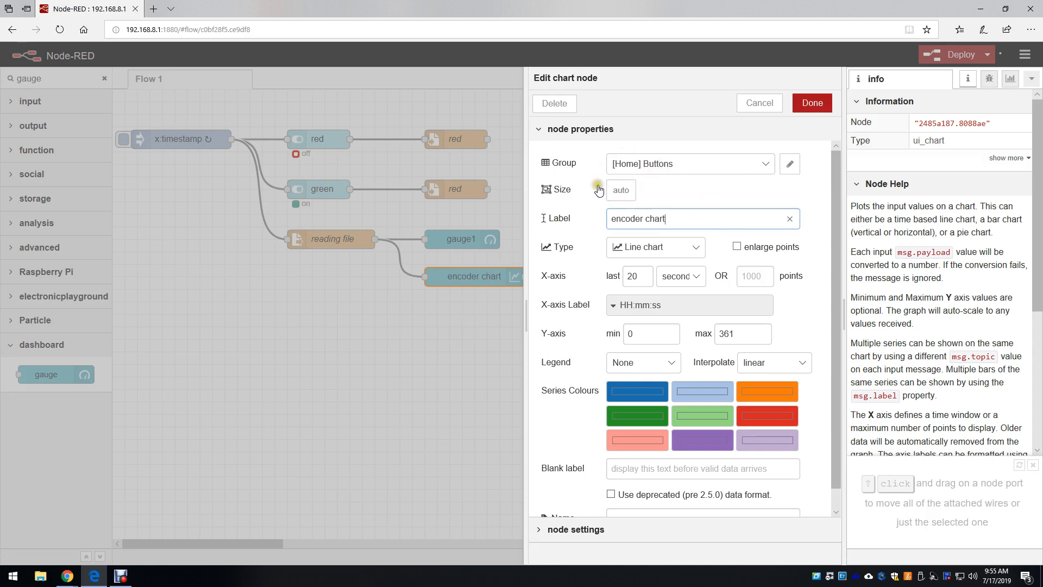
pyautogui.moveTo(597, 258)
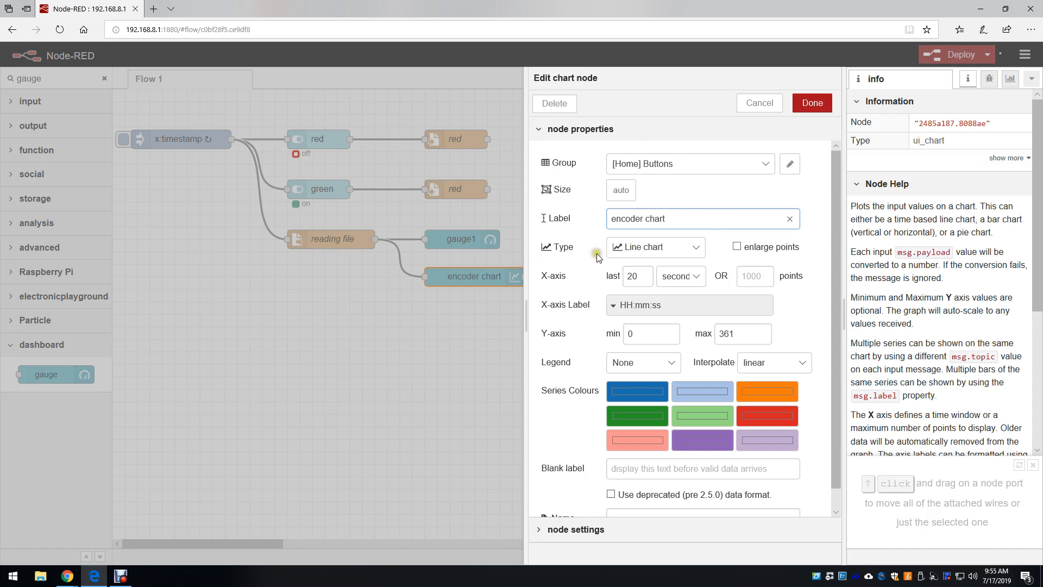
pyautogui.click(636, 276)
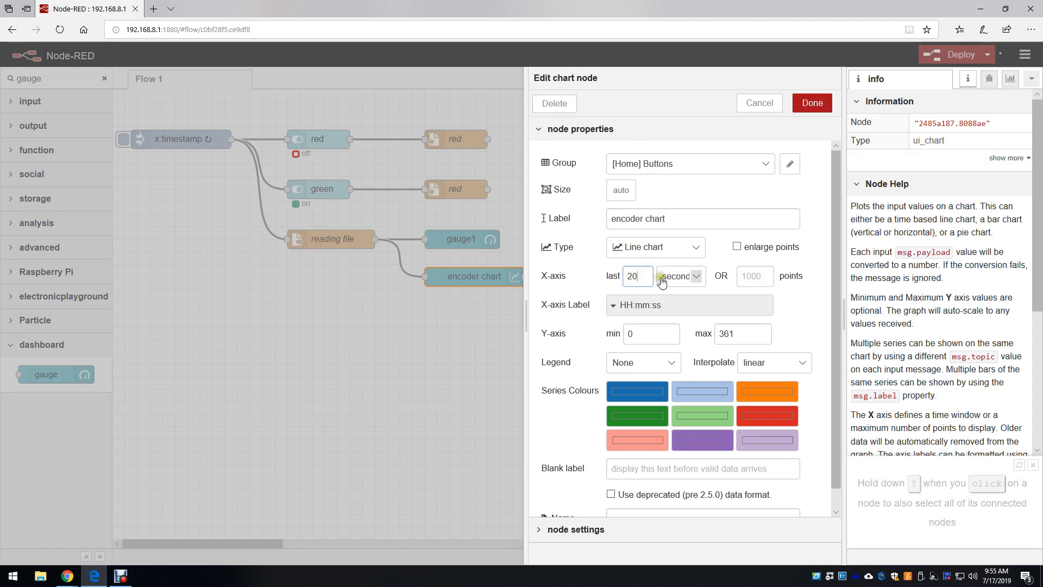
pyautogui.click(679, 275)
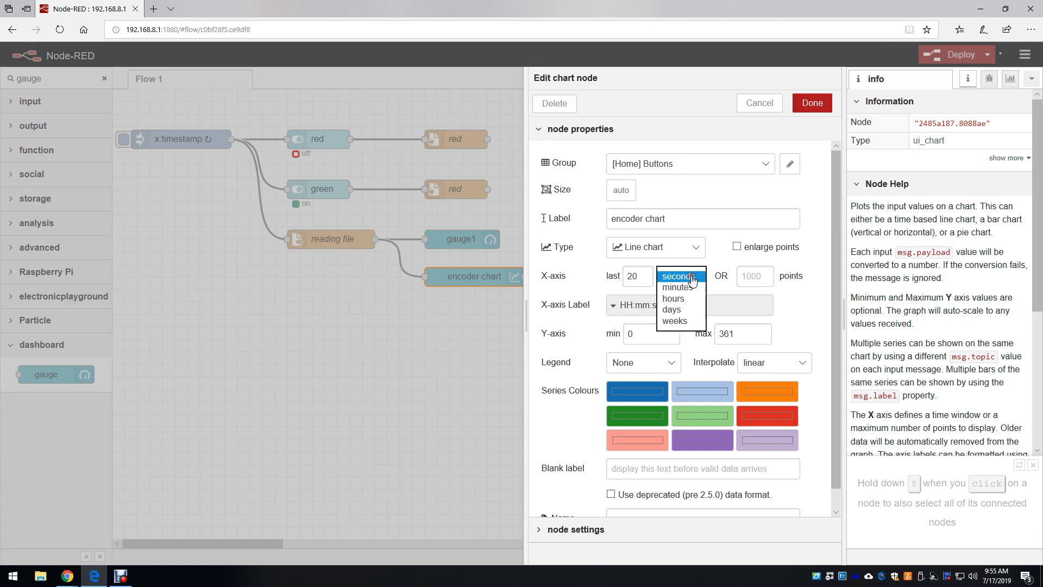
pyautogui.click(679, 275)
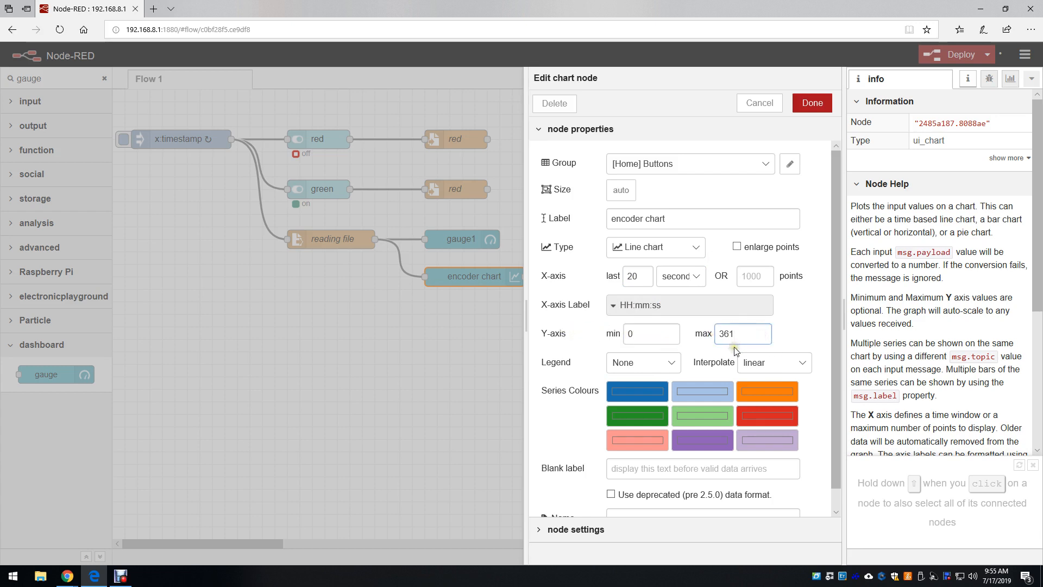
pyautogui.click(725, 333)
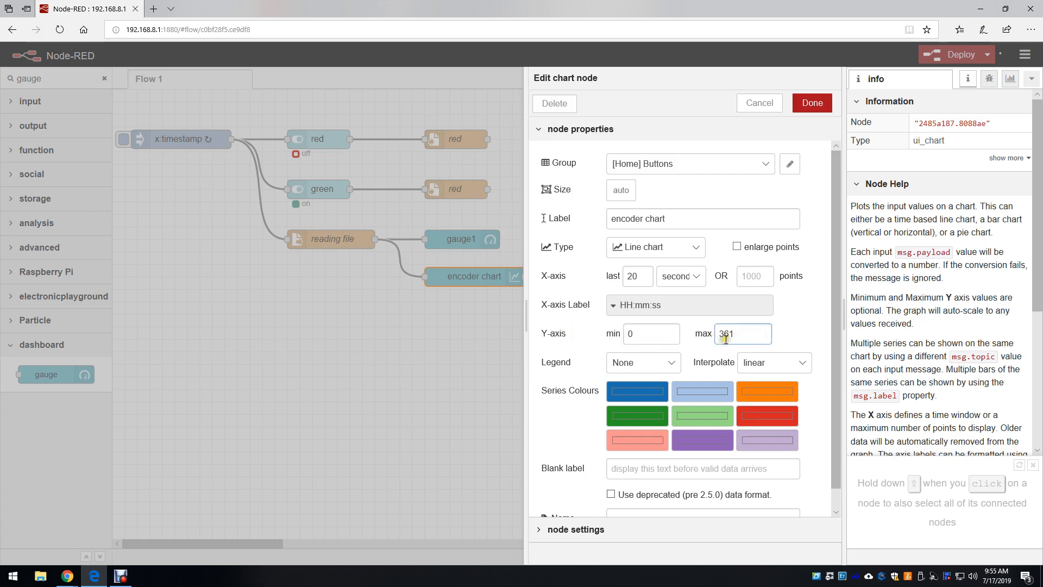
pyautogui.click(741, 333)
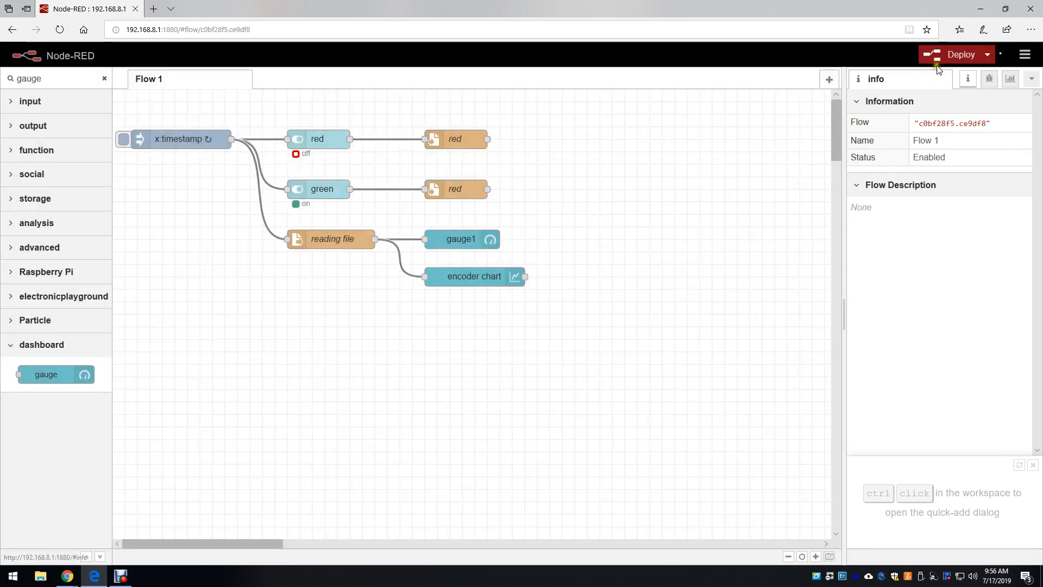
# Deploy the flow and launch the live dashboard page from the dashboard sidebar.
pyautogui.click(960, 55)
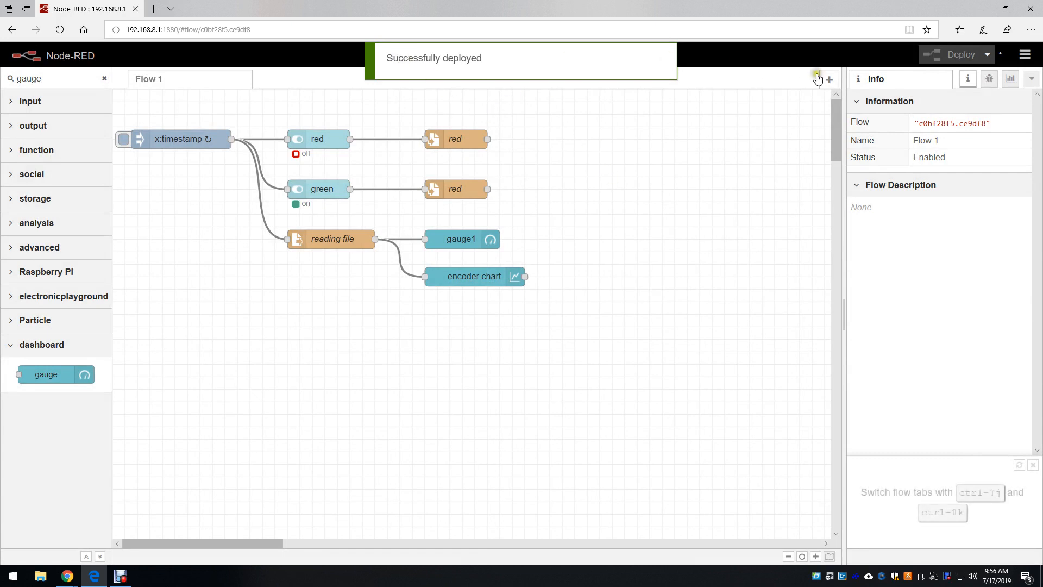
pyautogui.moveTo(658, 161)
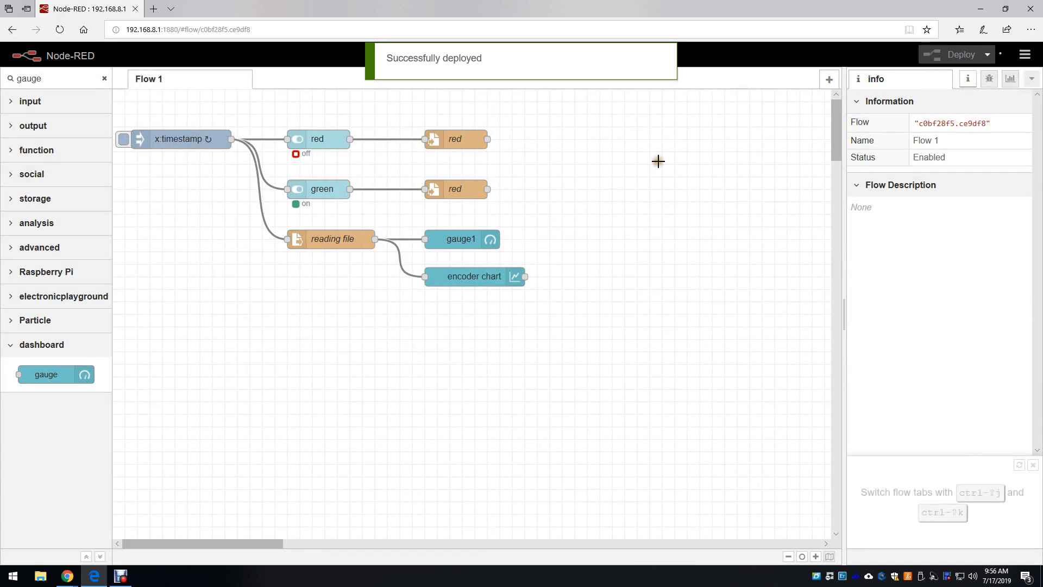
pyautogui.click(1033, 79)
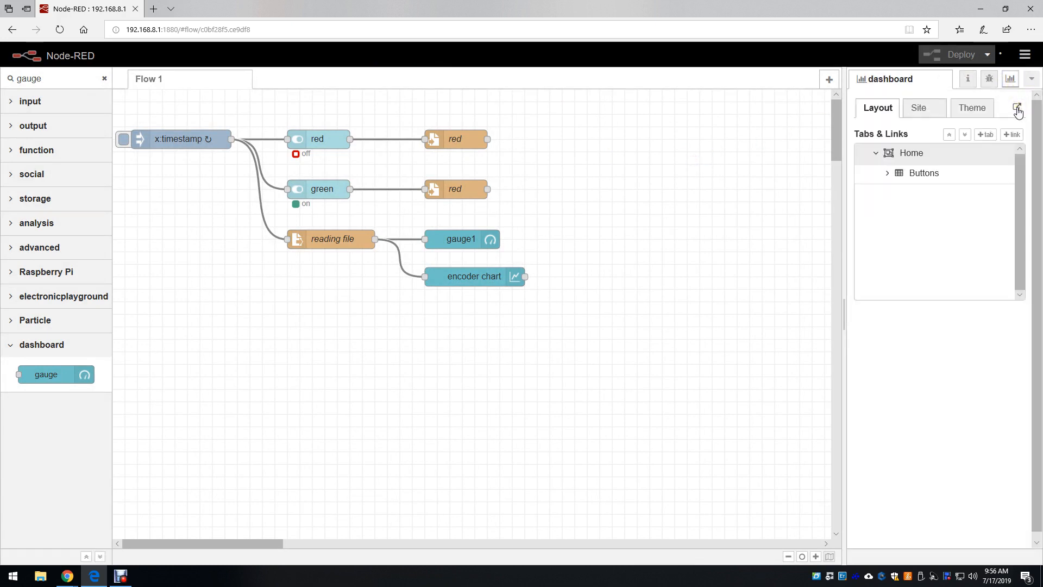
pyautogui.click(1017, 107)
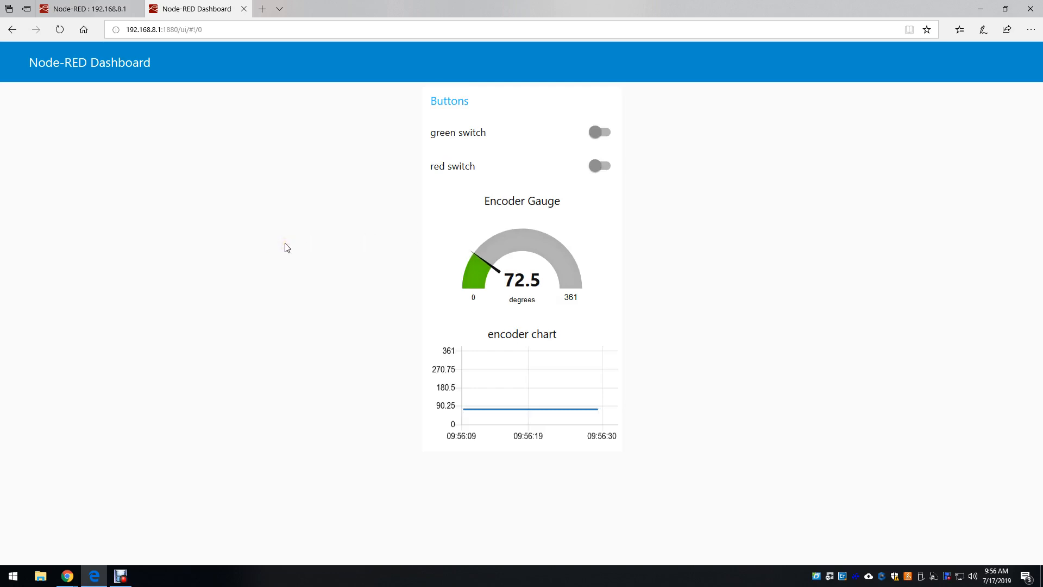
pyautogui.moveTo(539, 426)
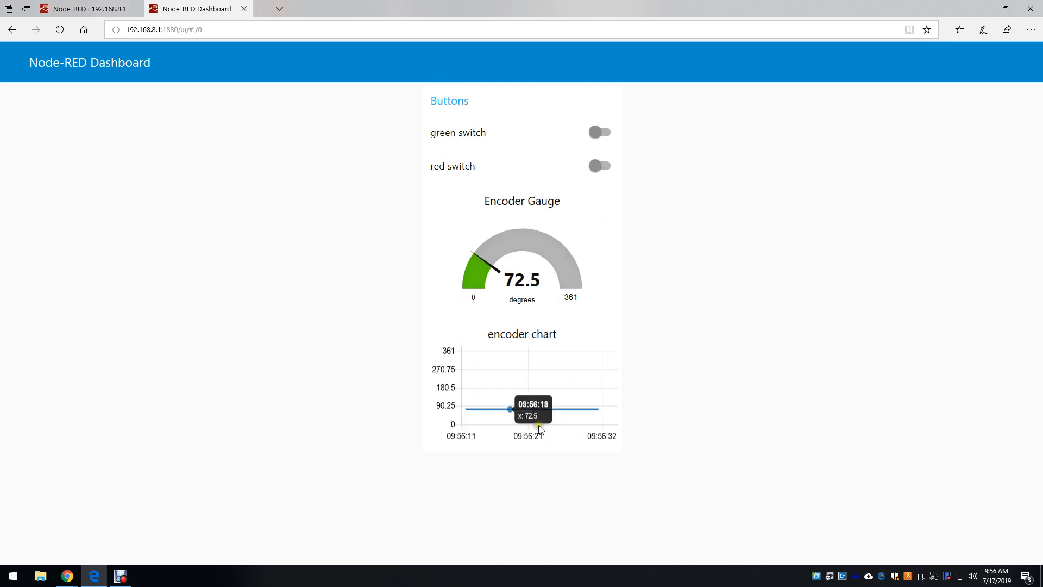
pyautogui.moveTo(747, 259)
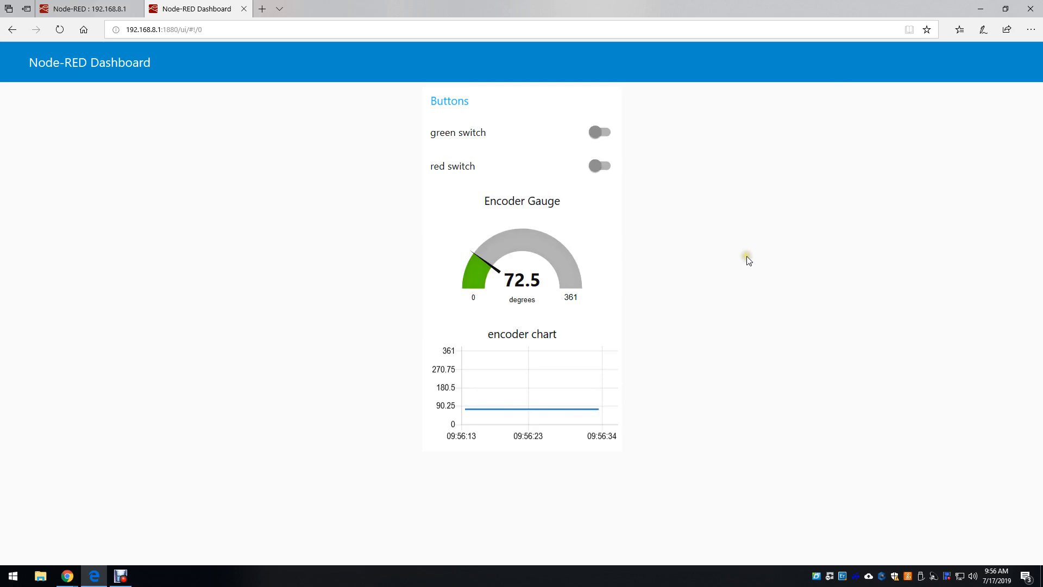
pyautogui.moveTo(748, 258)
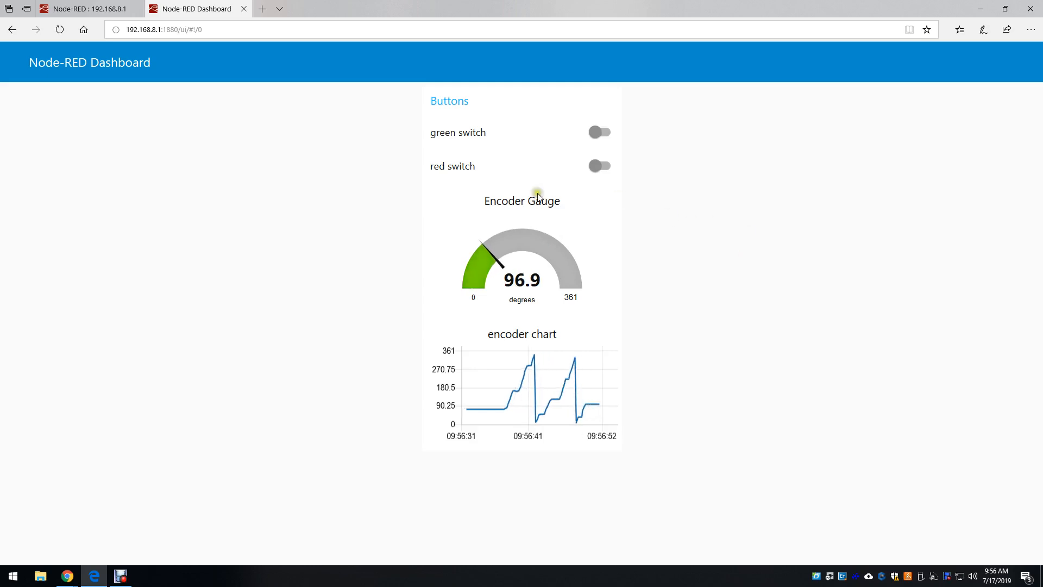
pyautogui.moveTo(184, 131)
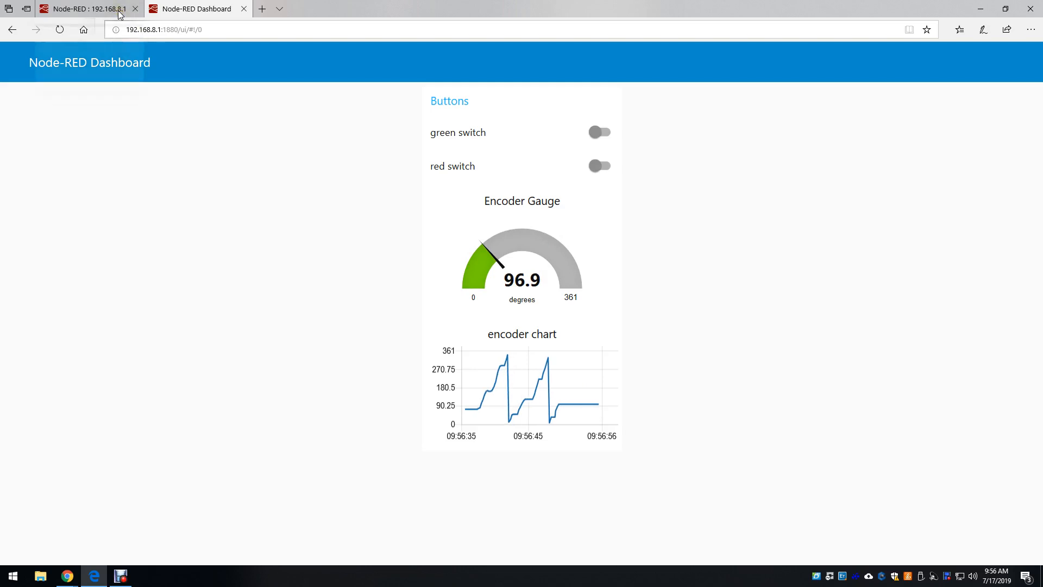
# Watch the gauge reach 96.9 degrees, then return to the flow editor.
pyautogui.click(87, 8)
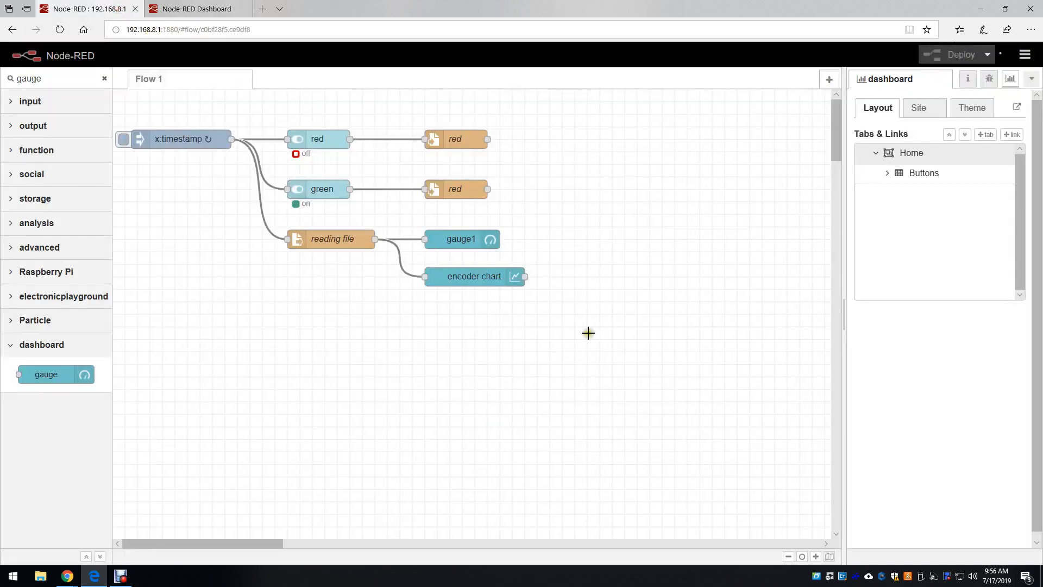
pyautogui.moveTo(220, 208)
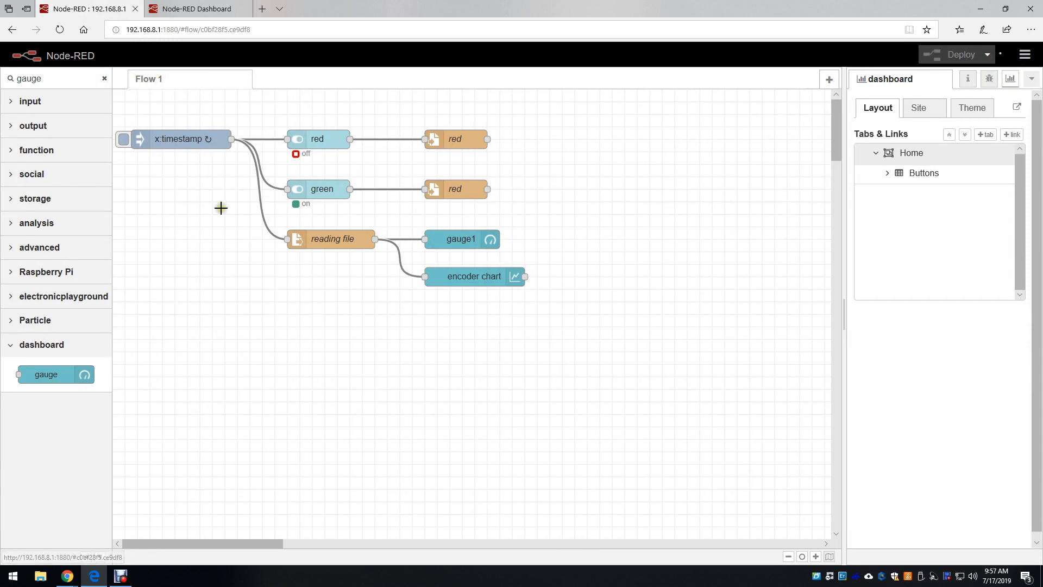